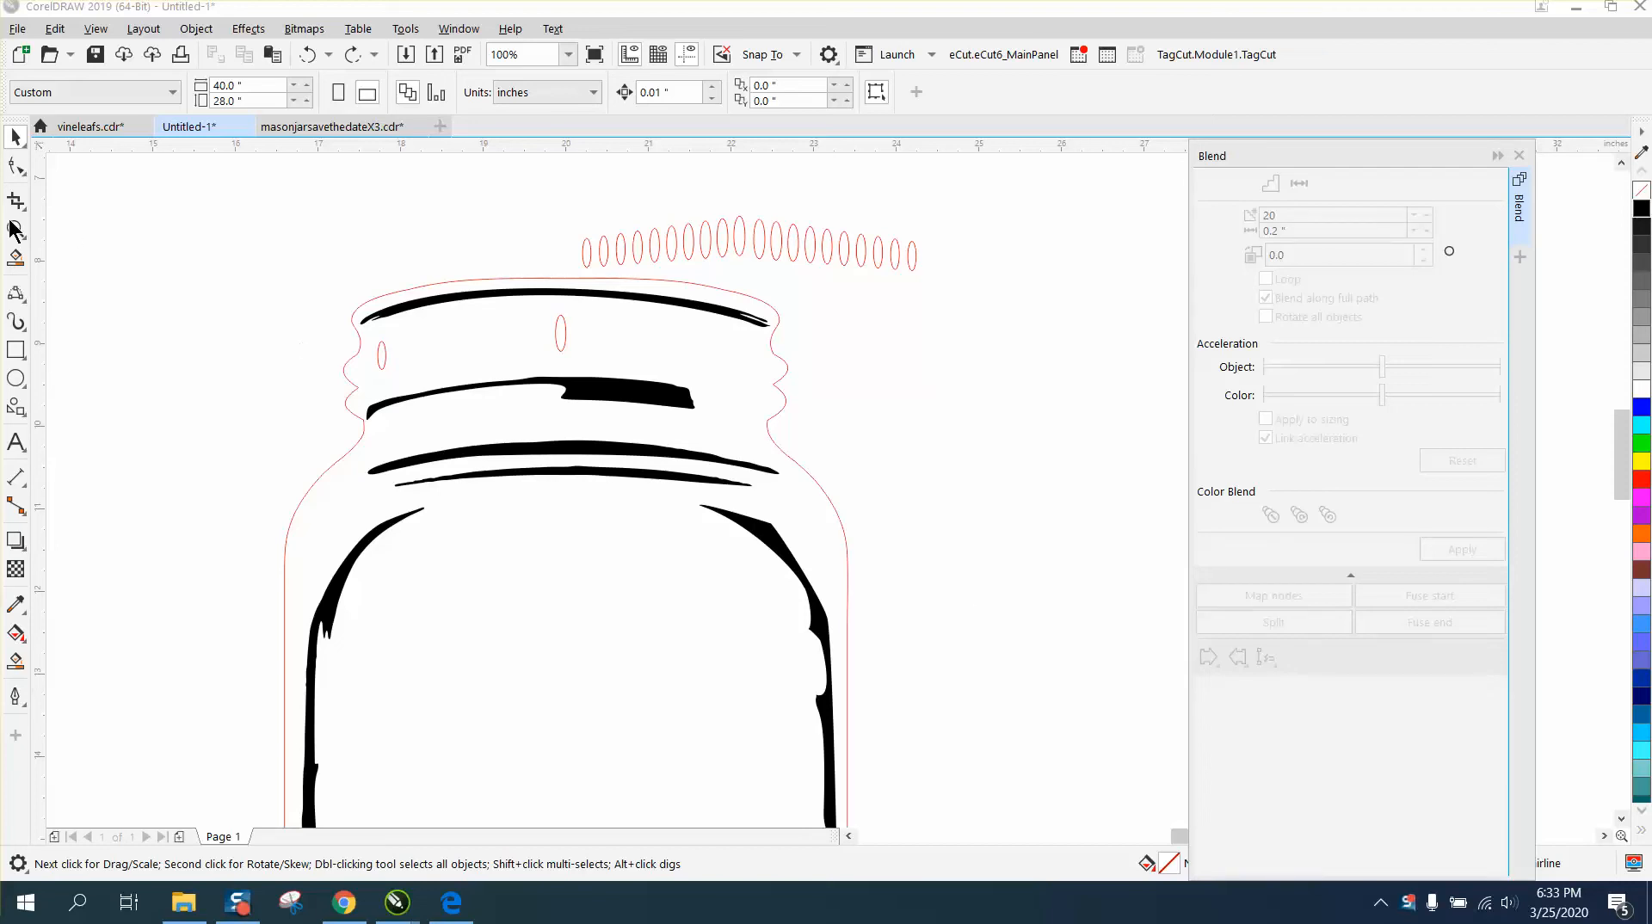
mouse_move(16, 235)
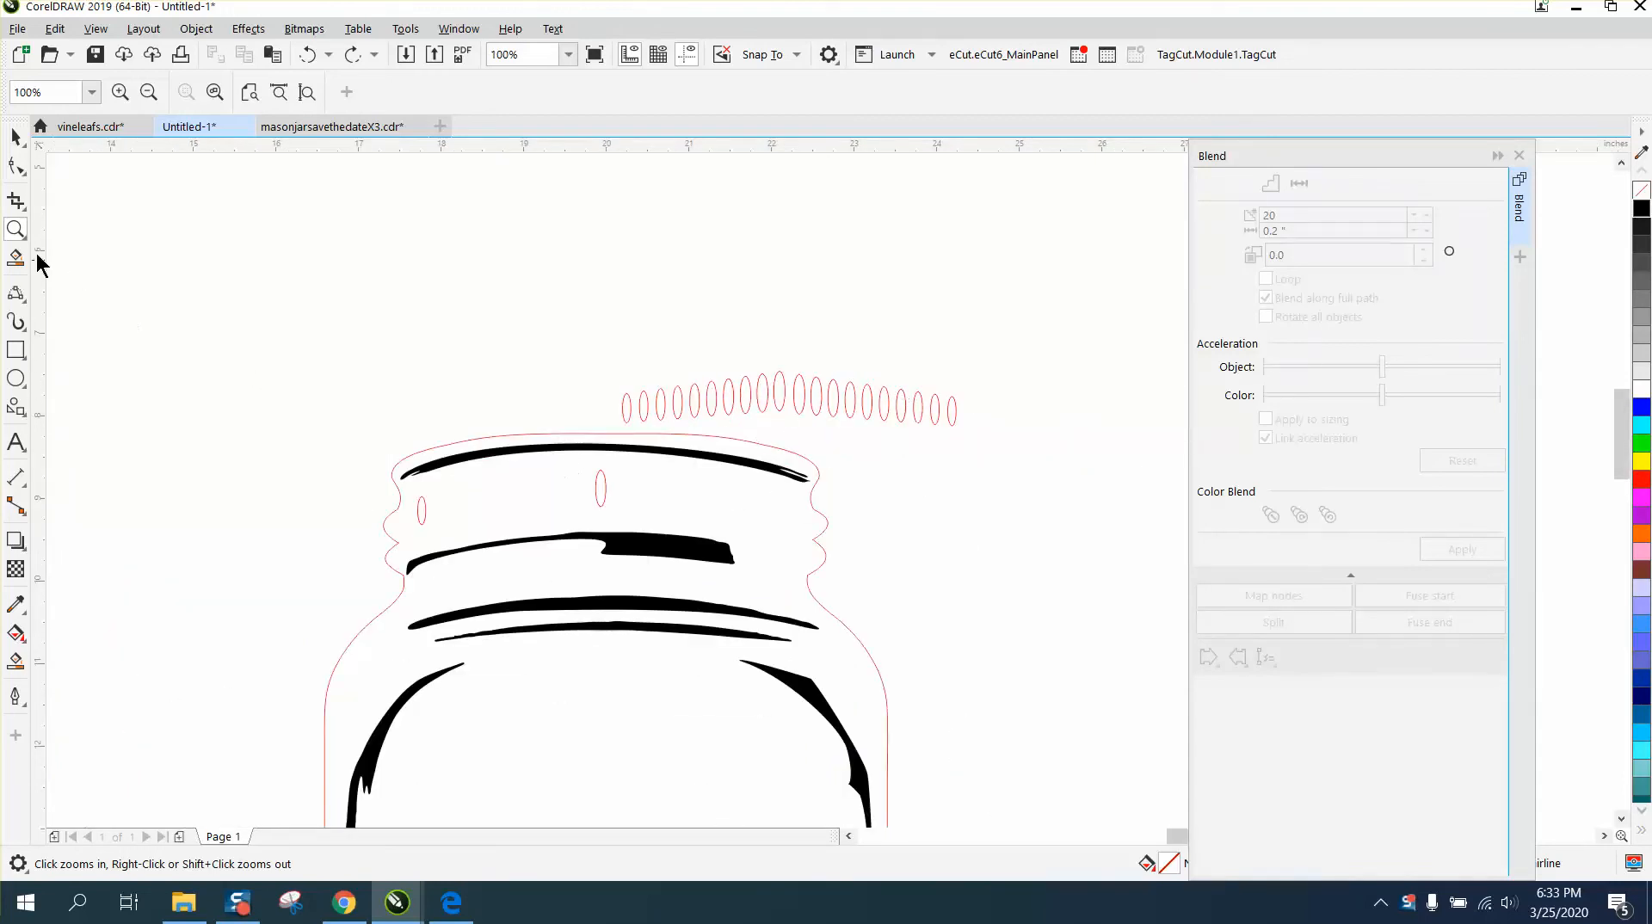
Zoom in and draw a gently arched 3-Point Curve from the left oval to the middle oval
click(444, 510)
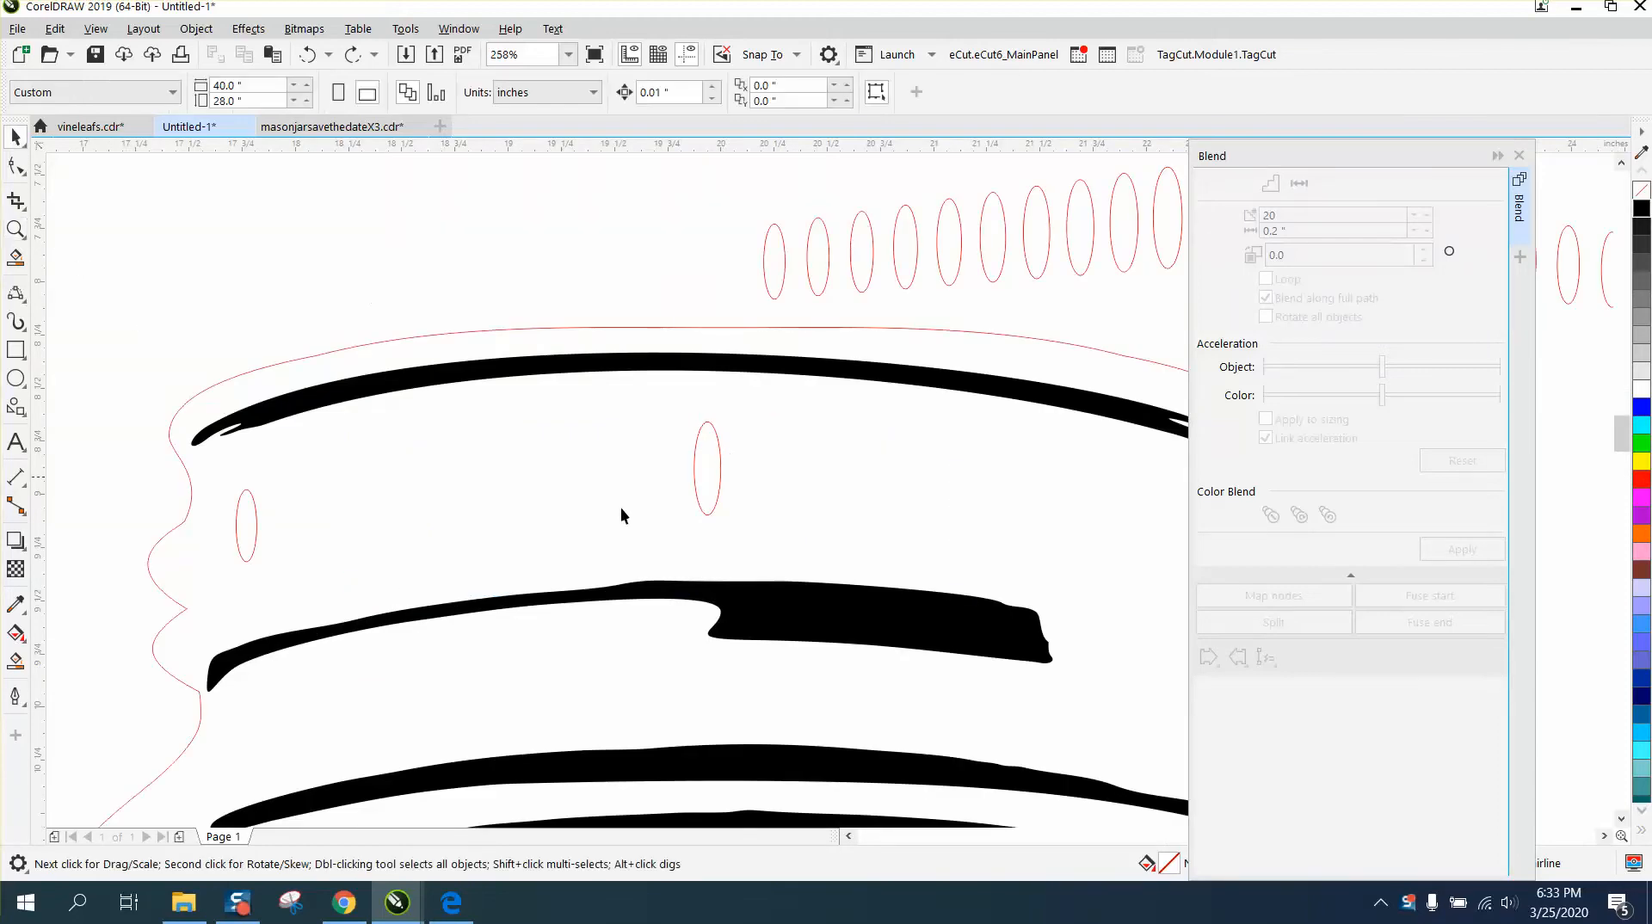
mouse_move(21, 432)
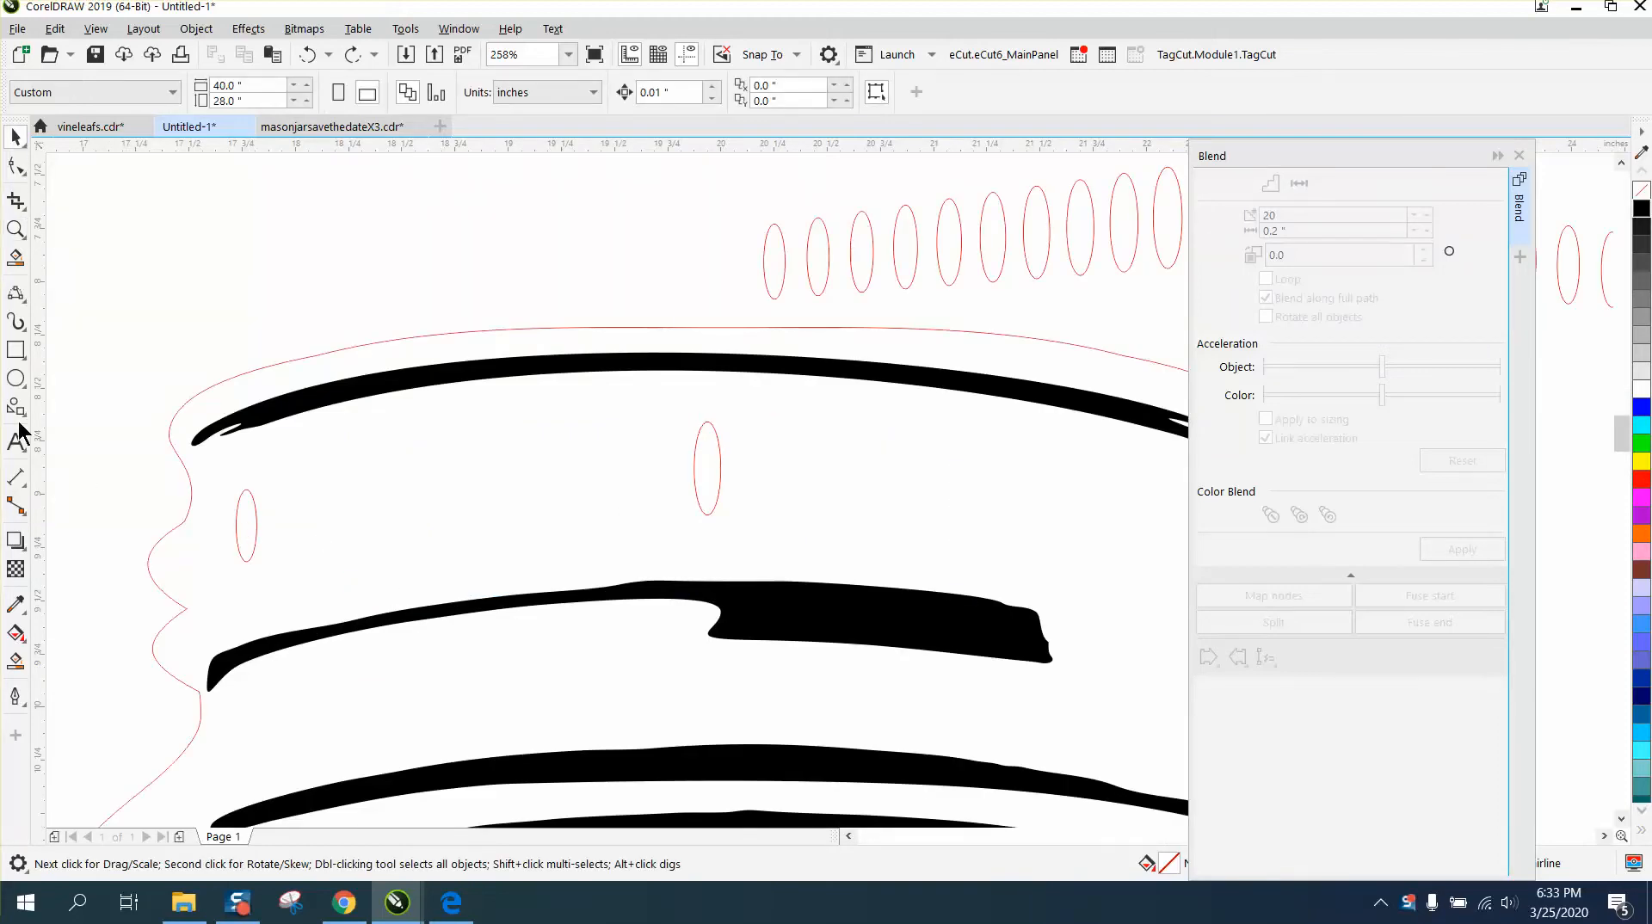
click(15, 292)
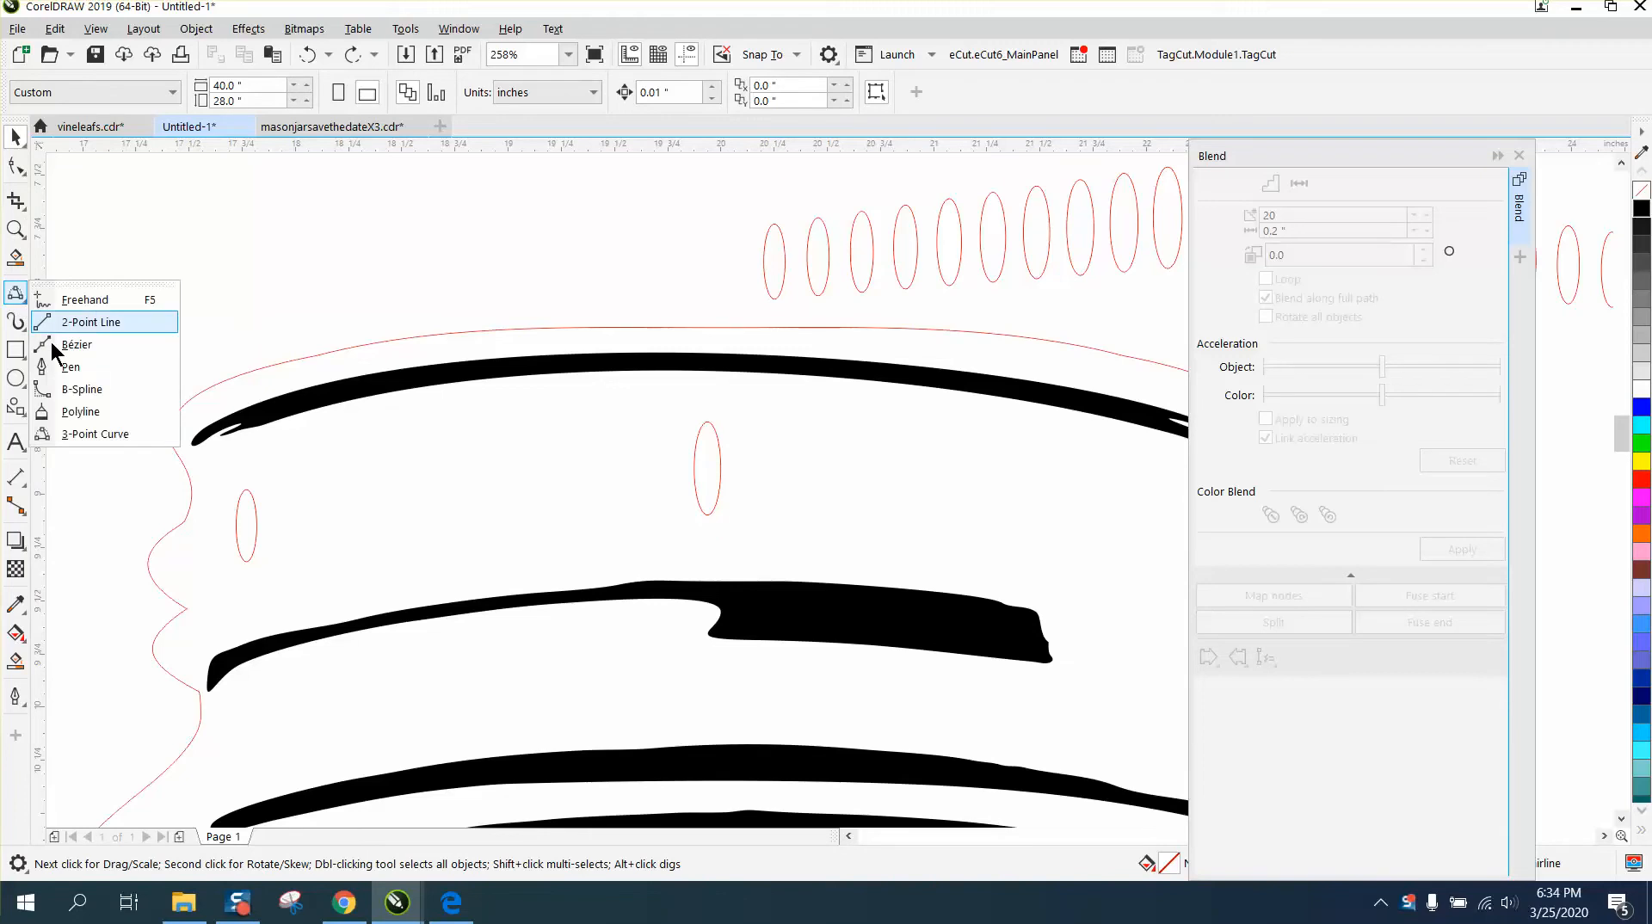
click(92, 322)
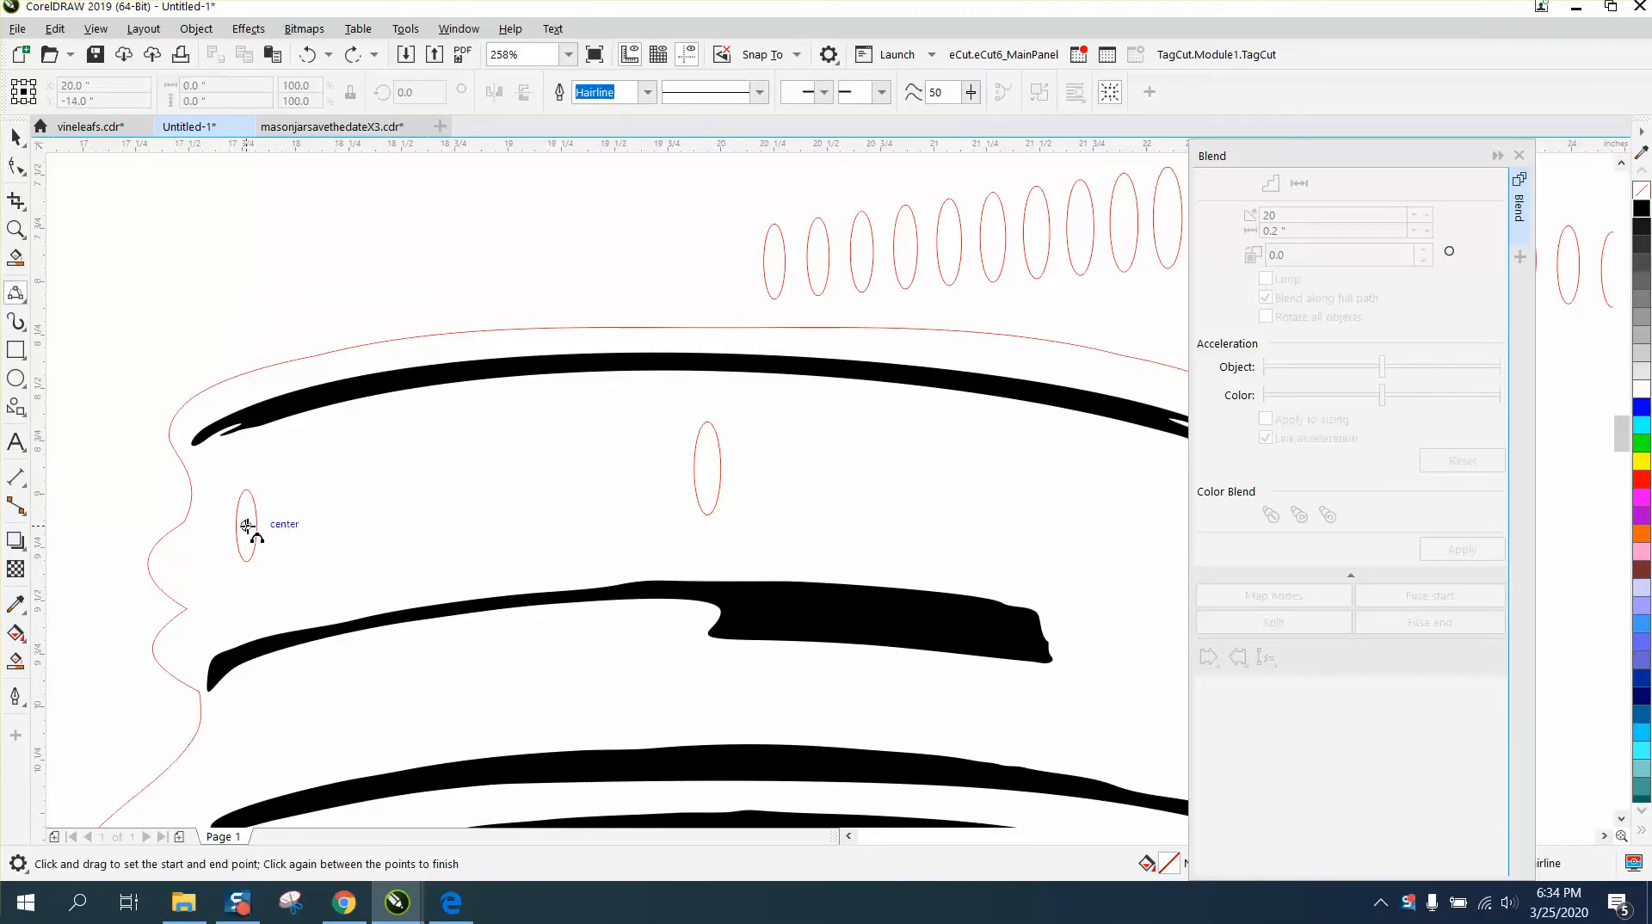
drag(245, 525, 706, 469)
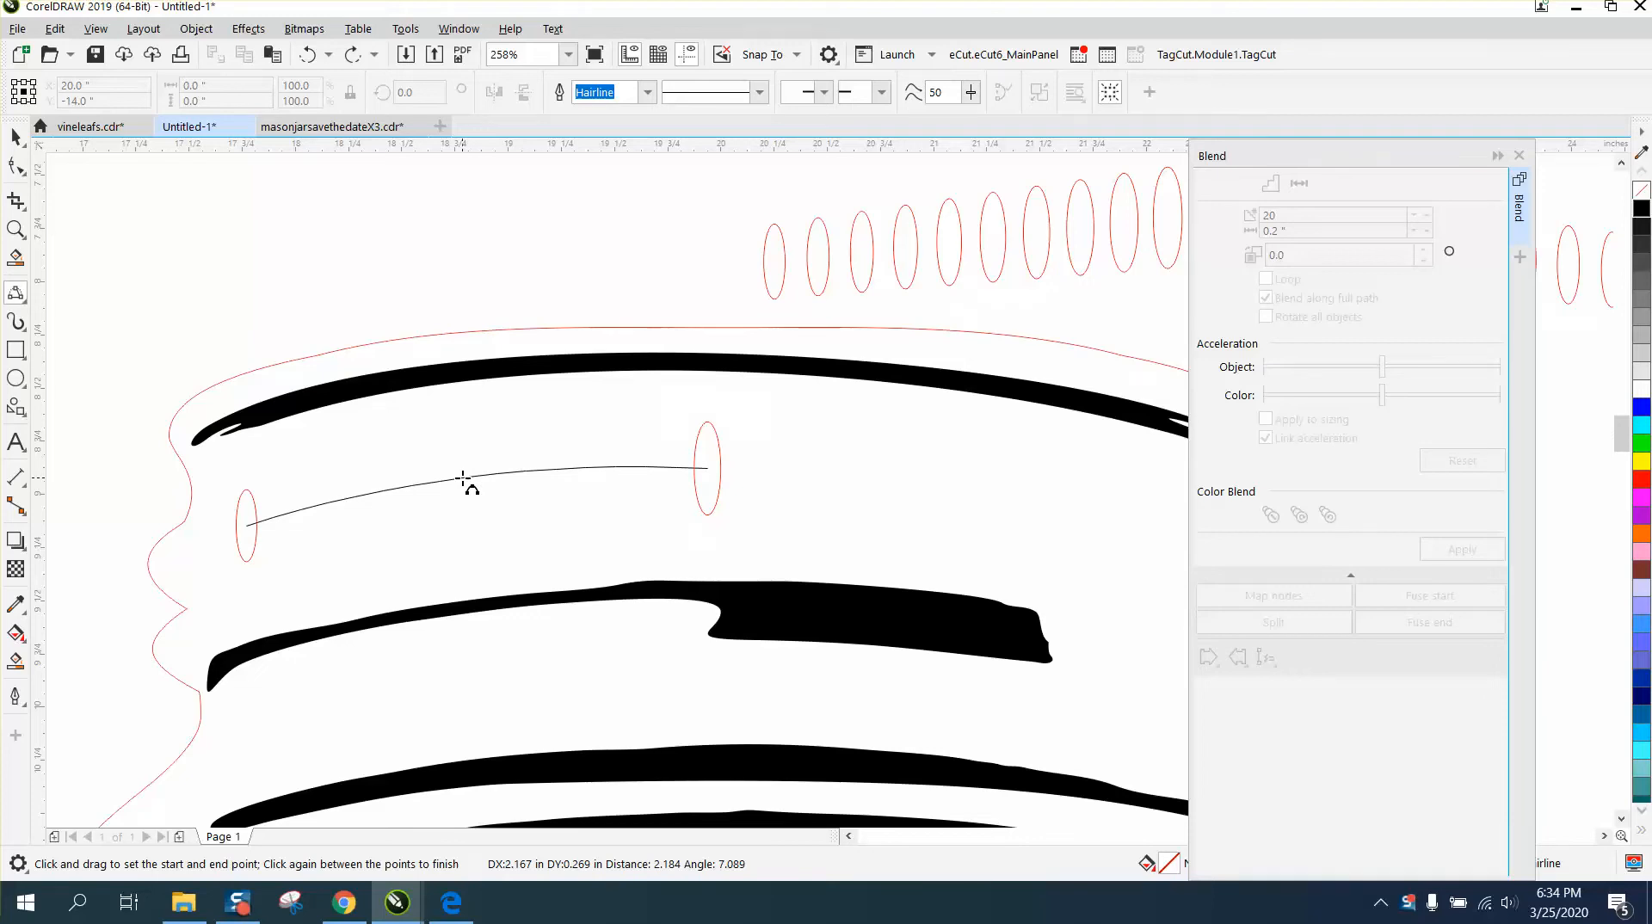
click(479, 469)
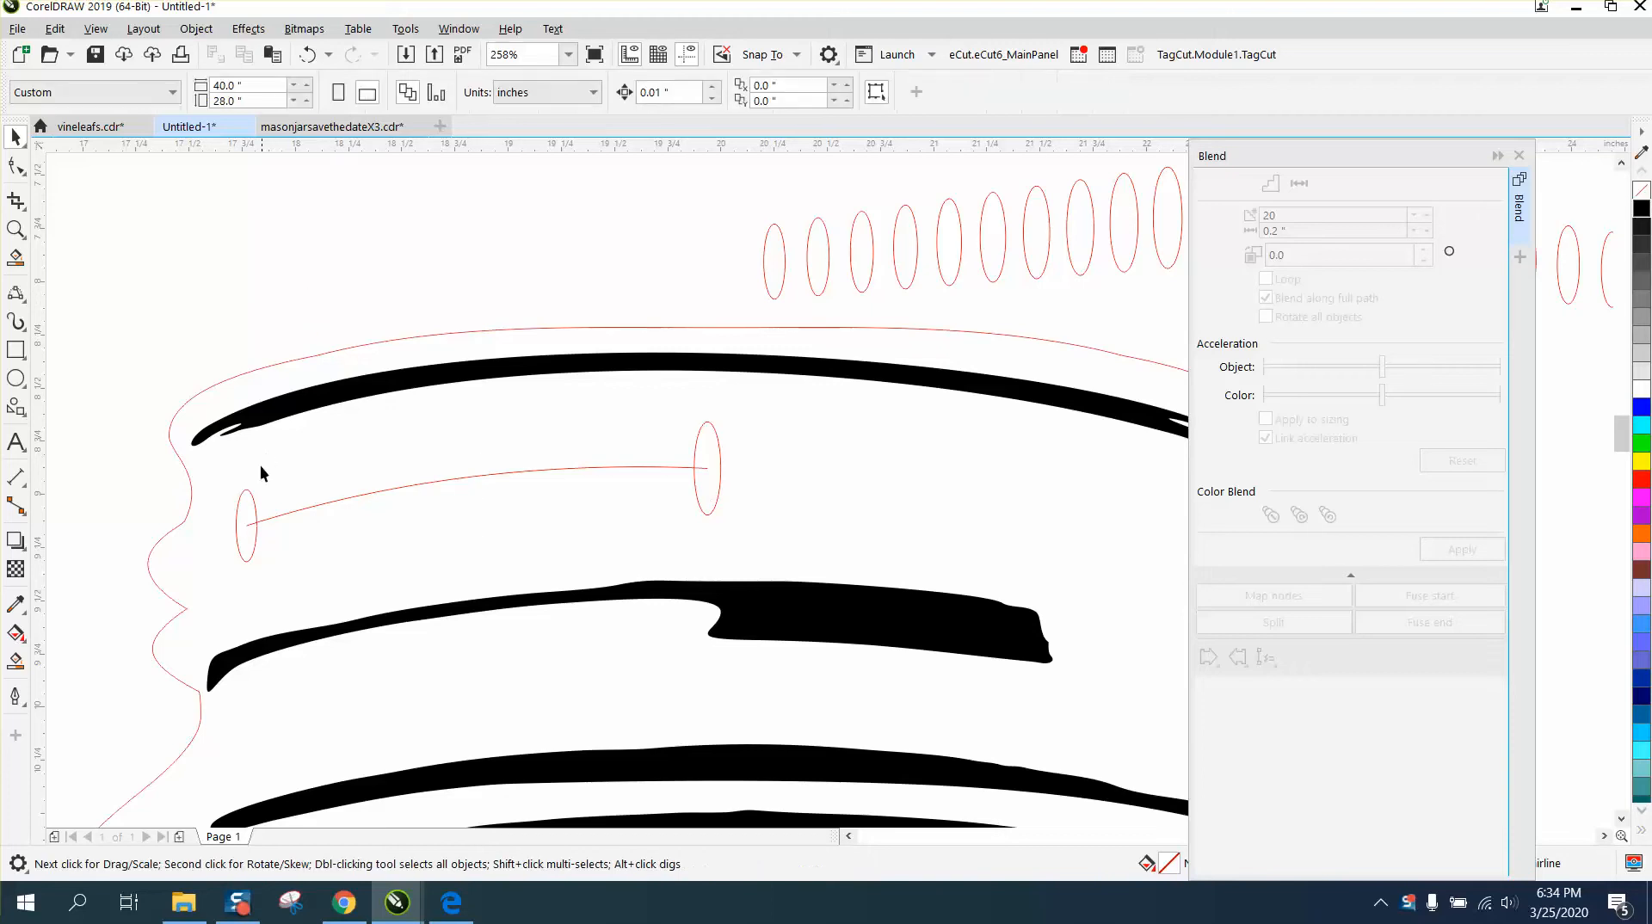
Select the left and middle ovals and try a blend, then clear the wrong result
click(244, 525)
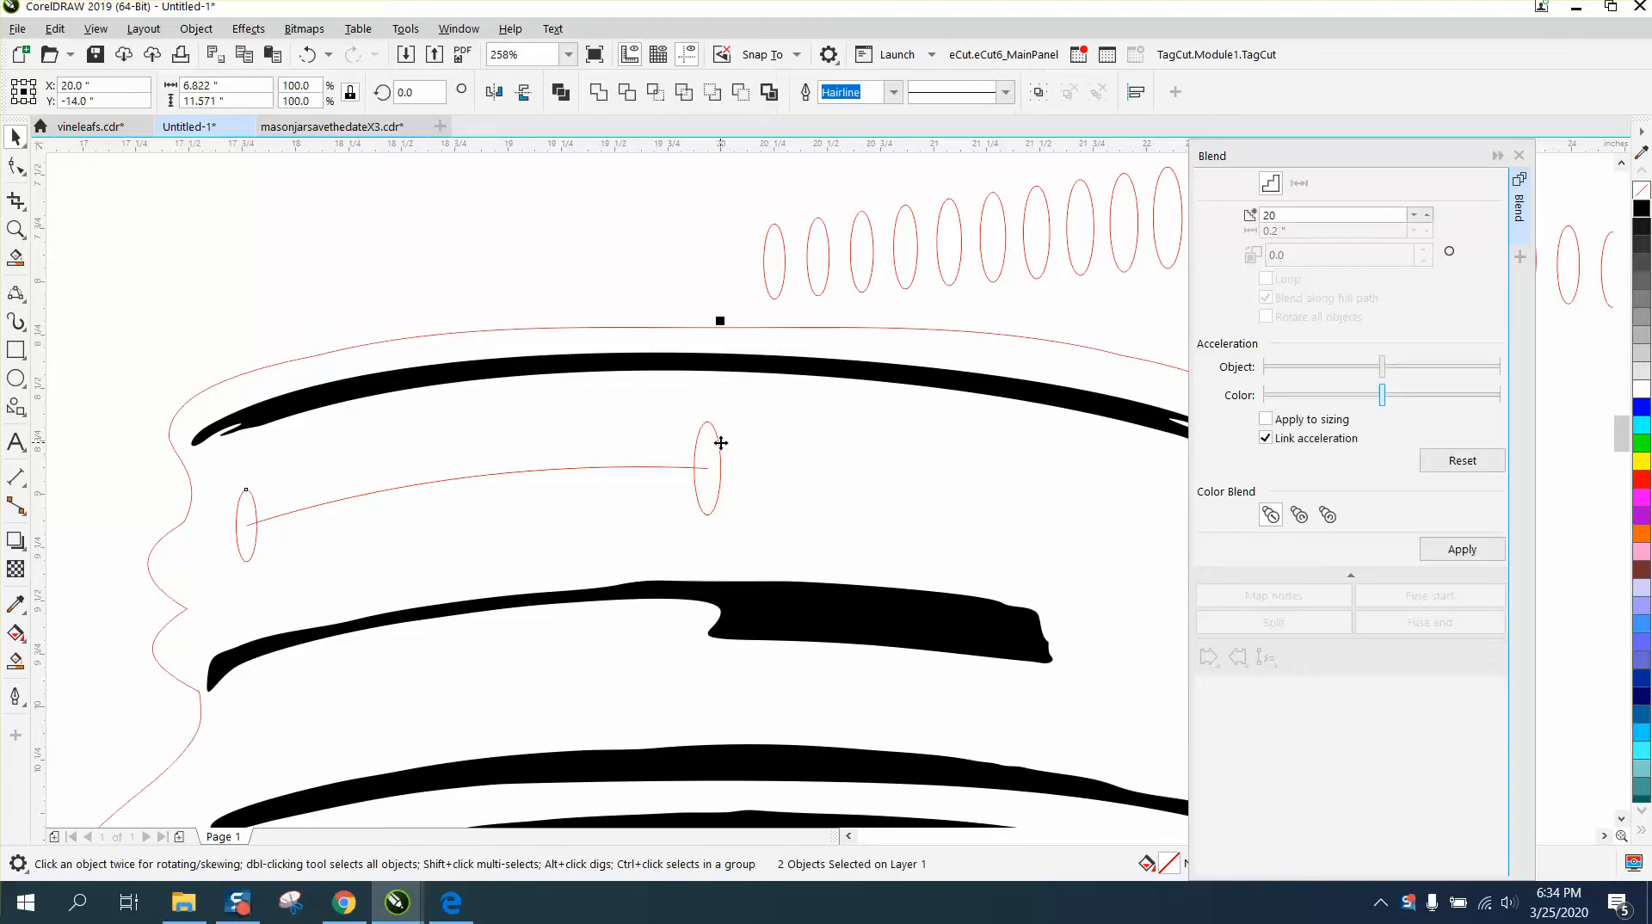
click(1338, 215)
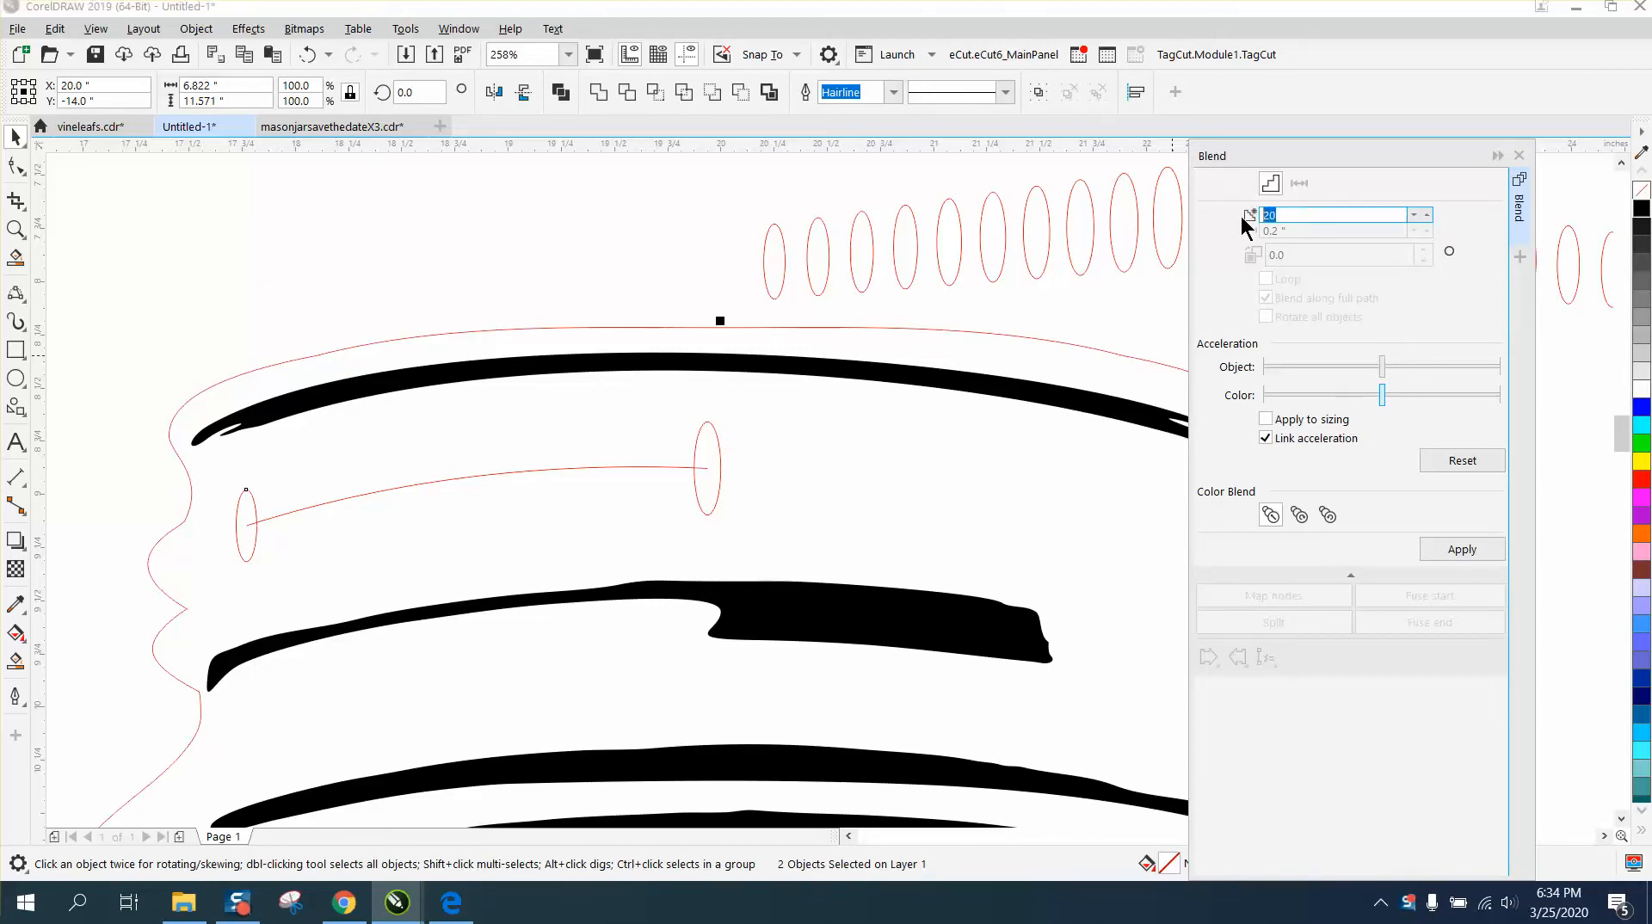
click(1461, 549)
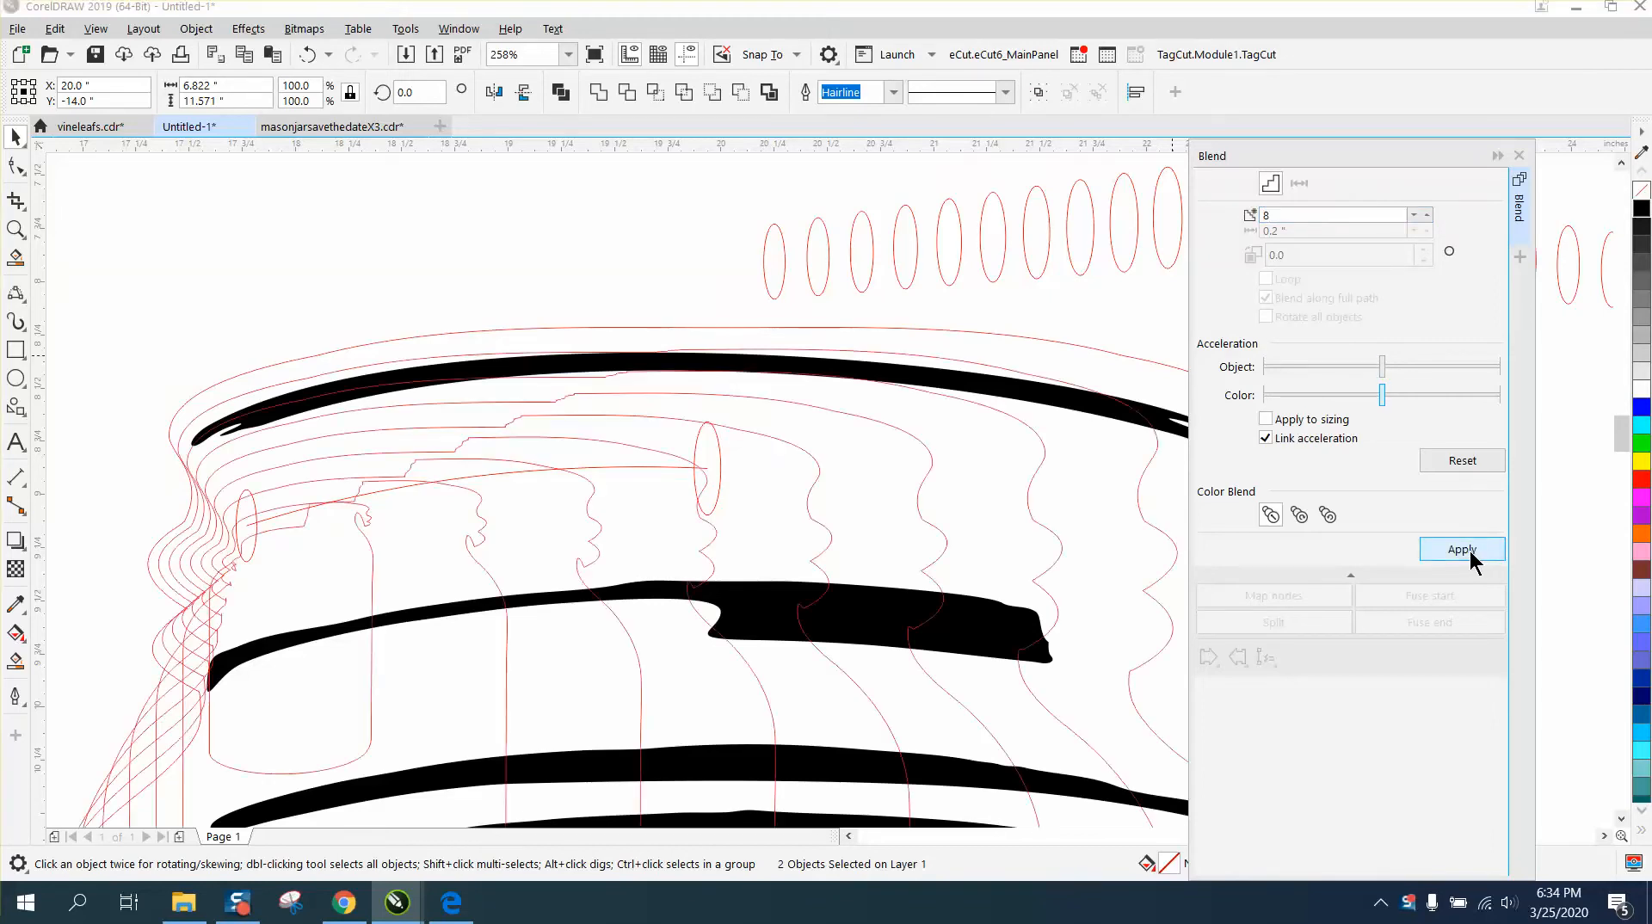
click(1460, 549)
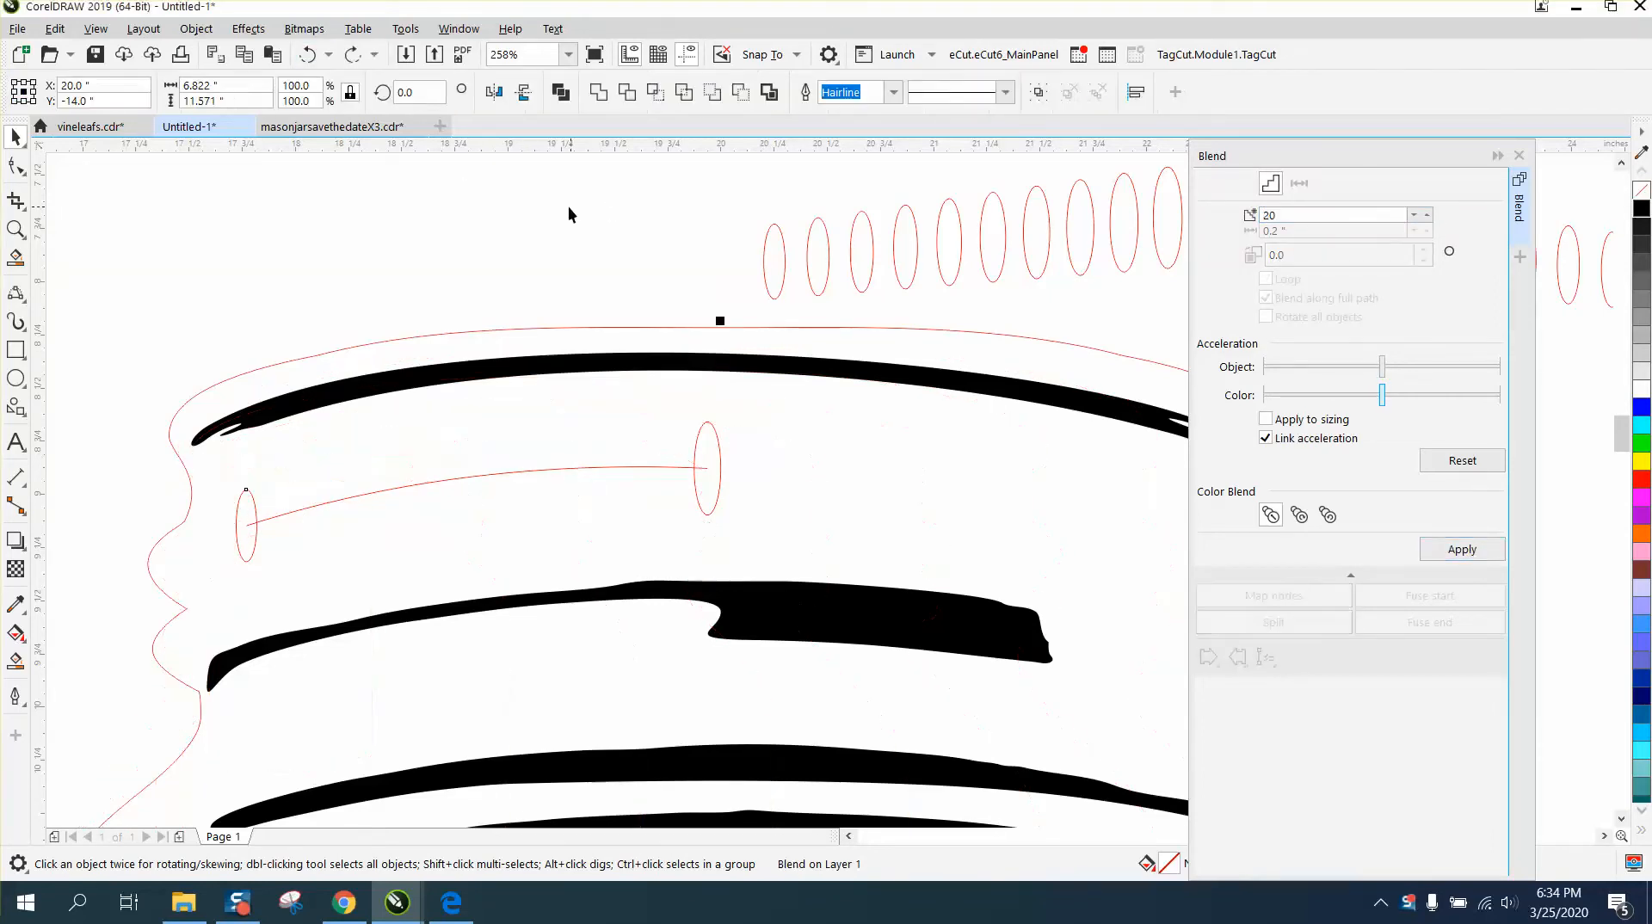
click(705, 467)
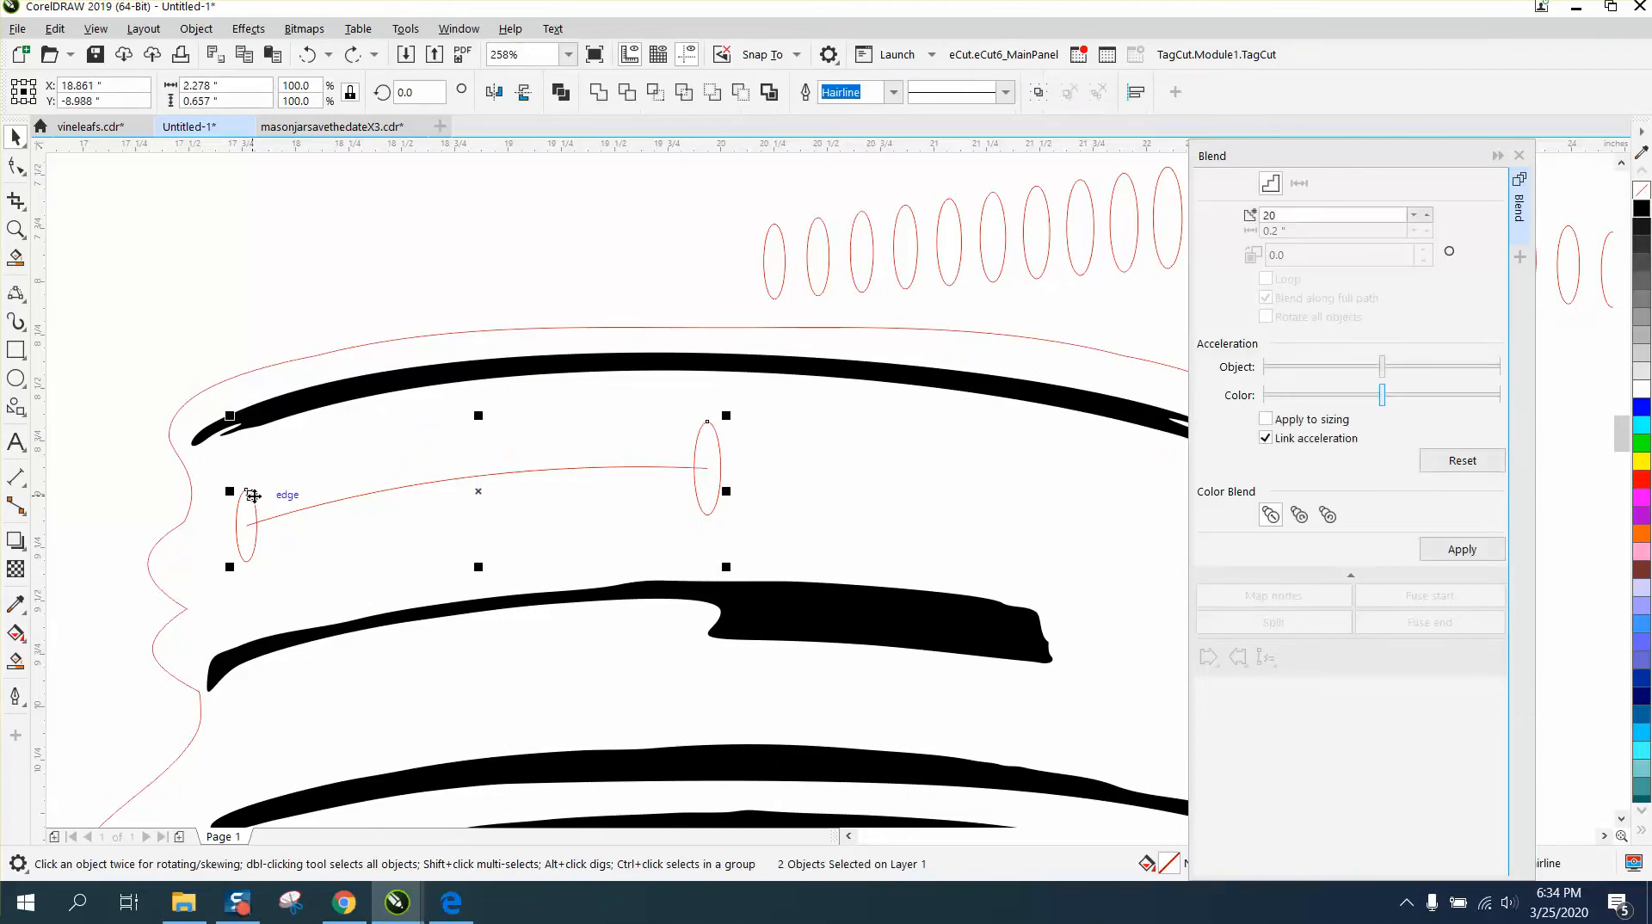
Reselect both ovals and apply an 8-step blend between them
click(1338, 215)
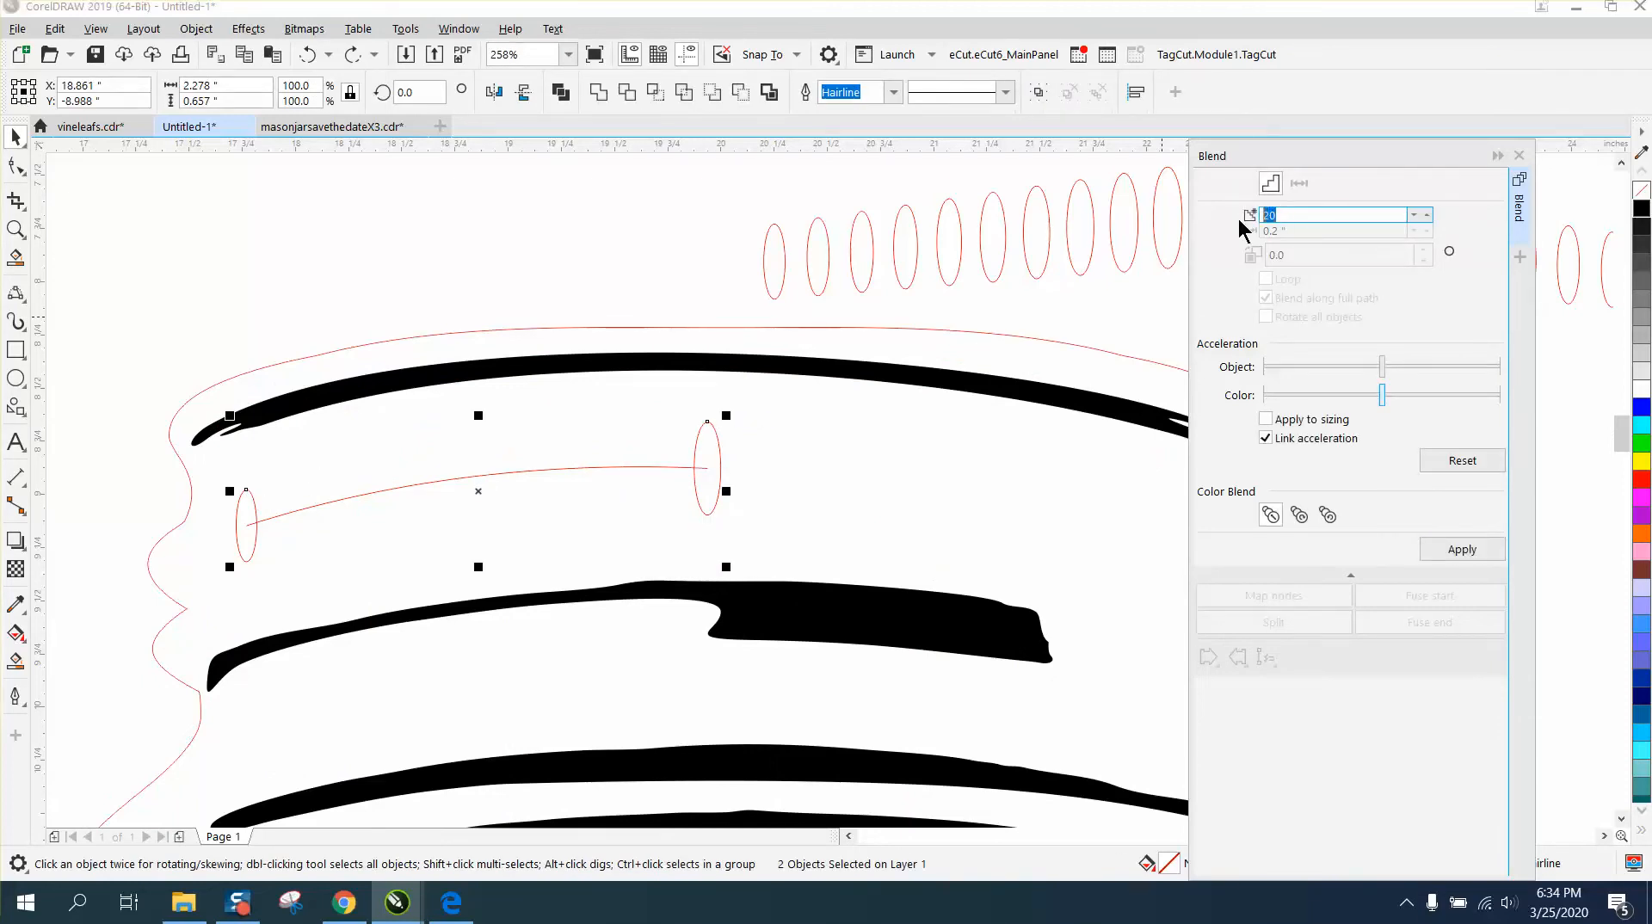
click(1460, 549)
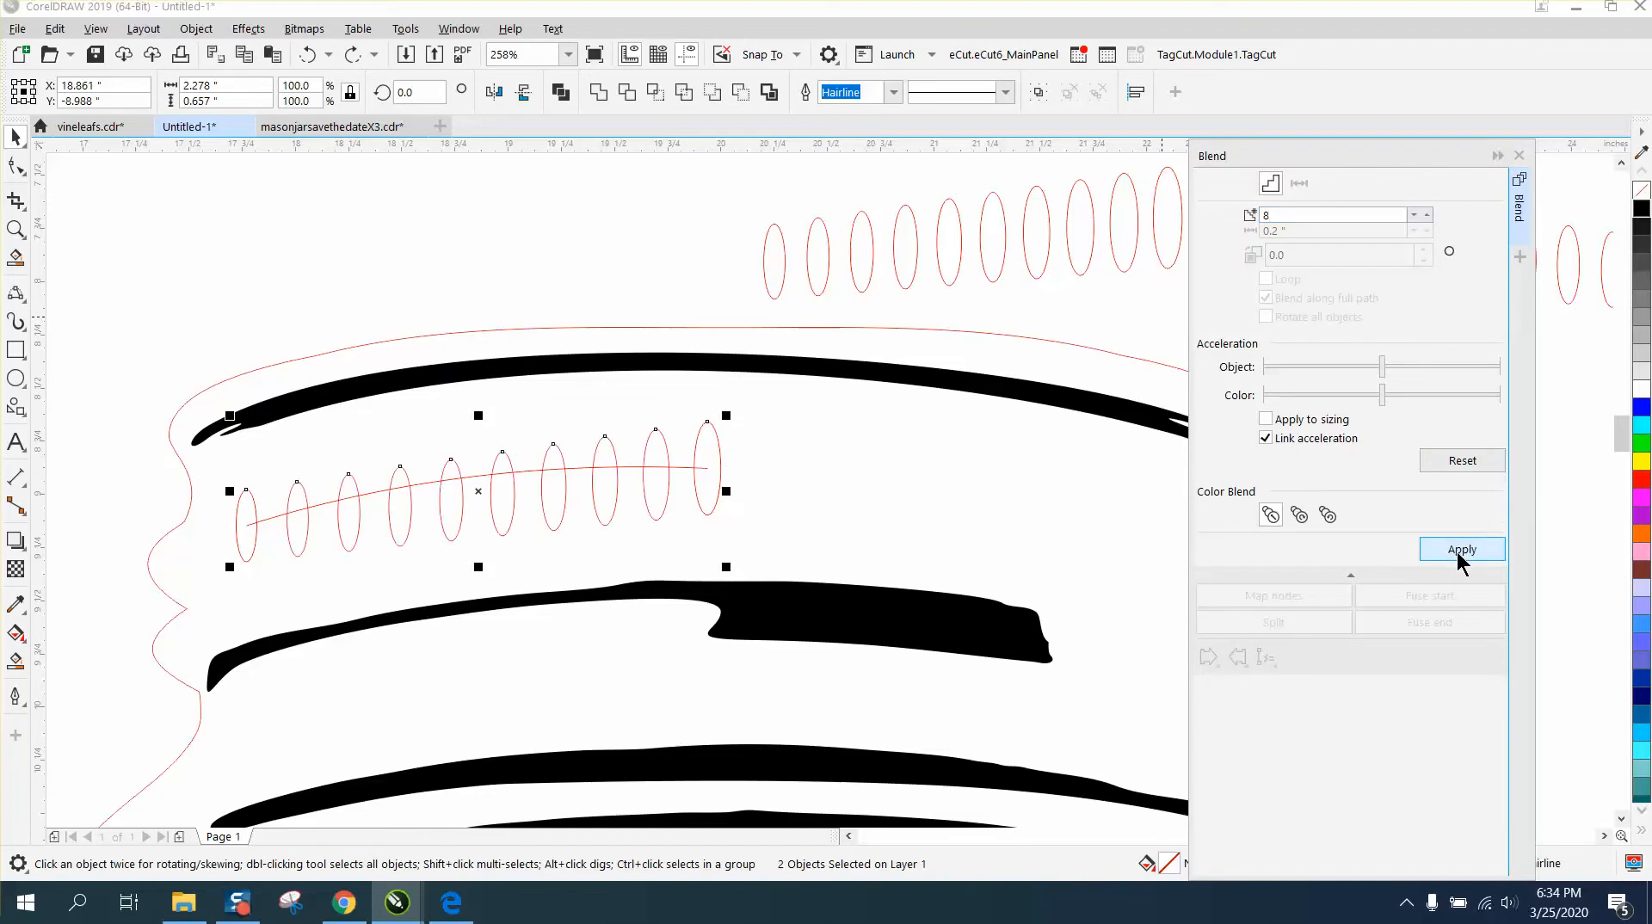
click(1461, 549)
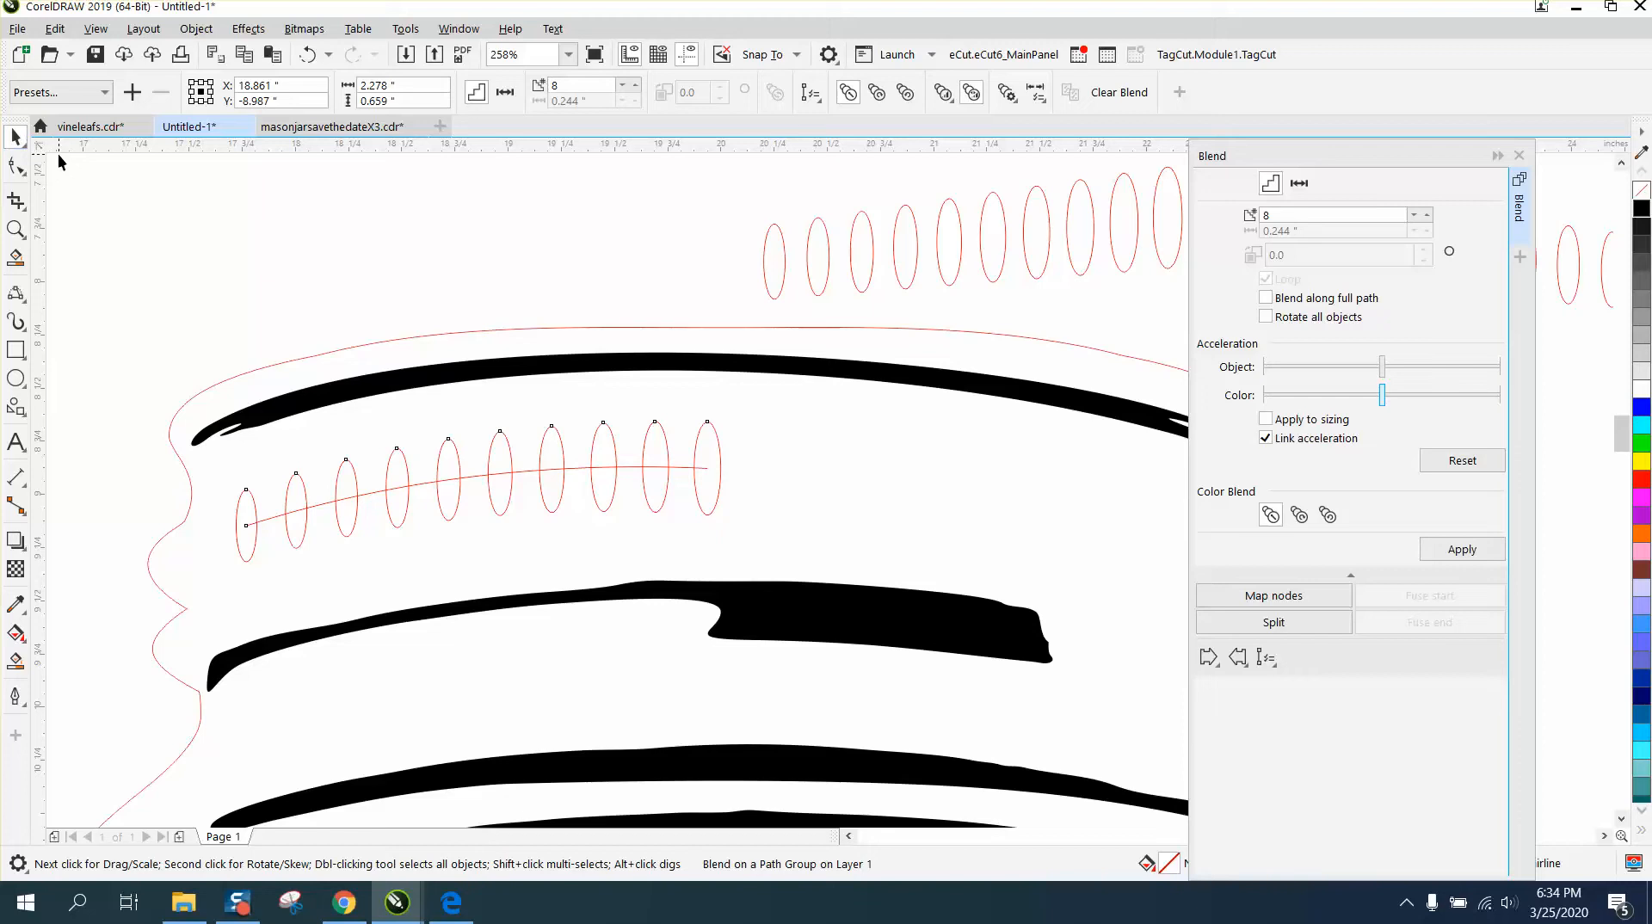
Close the Blend docker and select the blended oval row to copy for the right side
click(1519, 155)
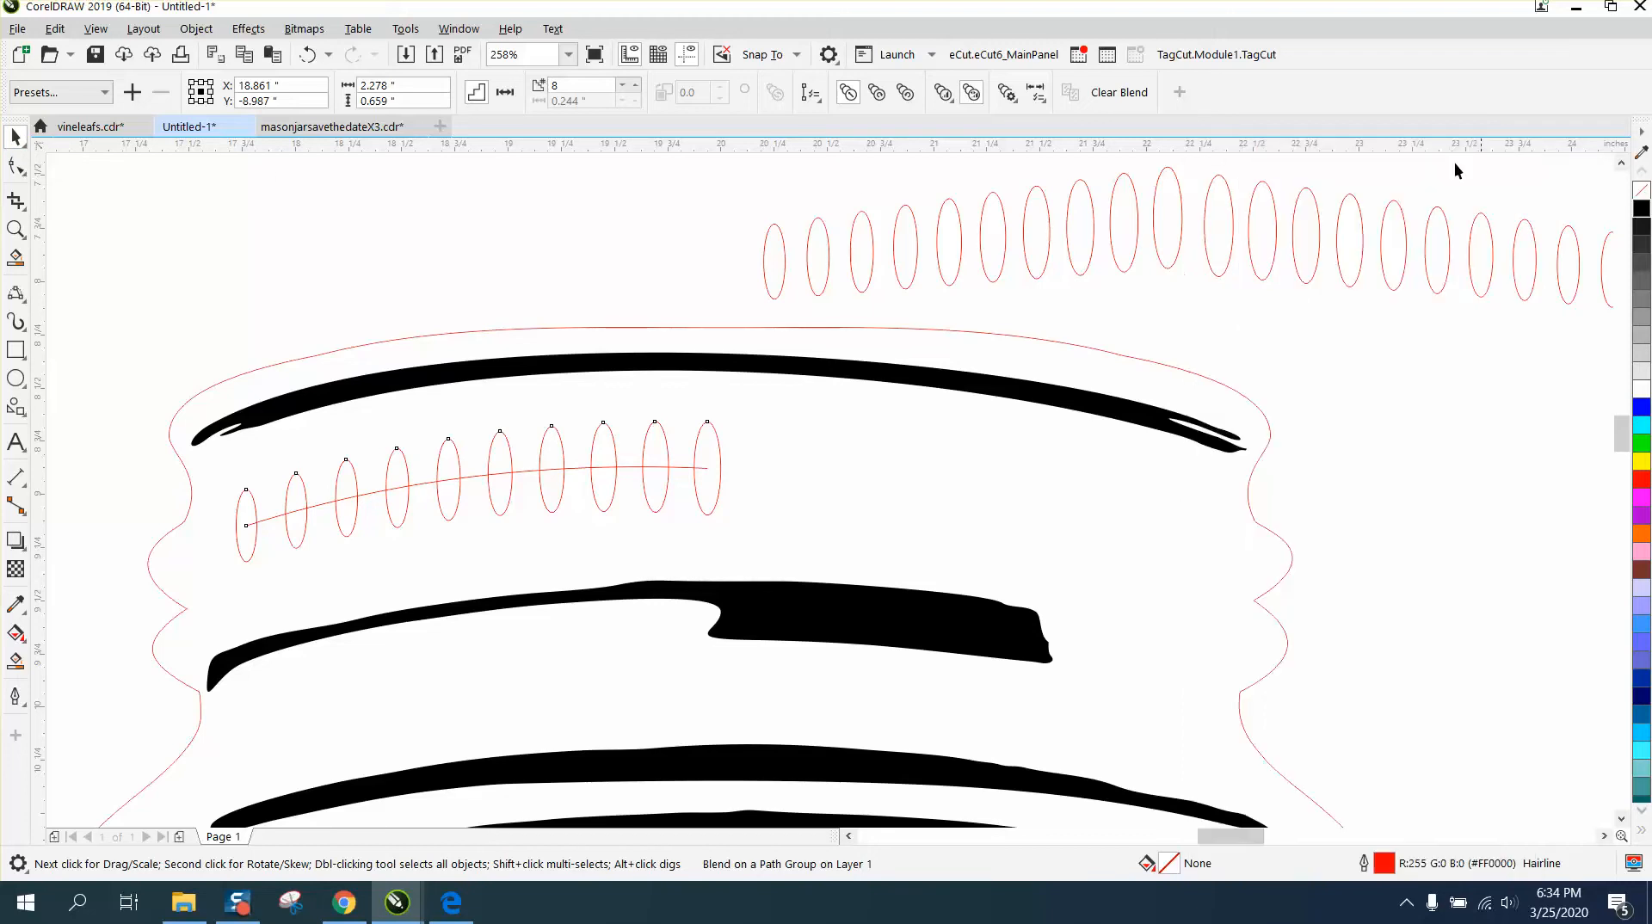
mouse_move(142, 384)
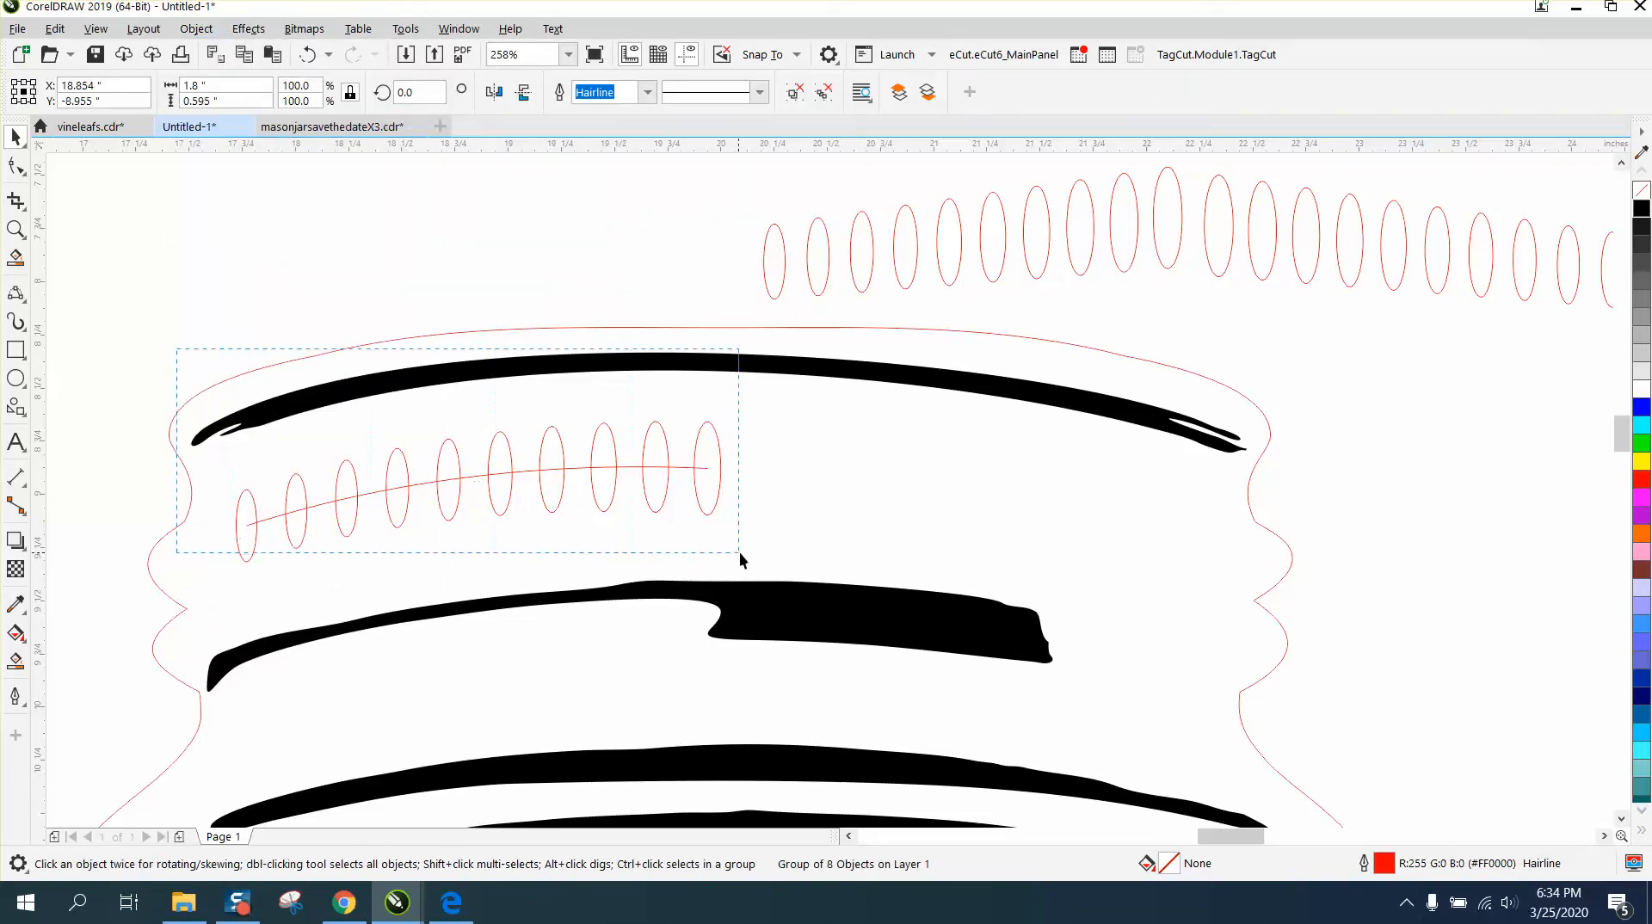
click(195, 29)
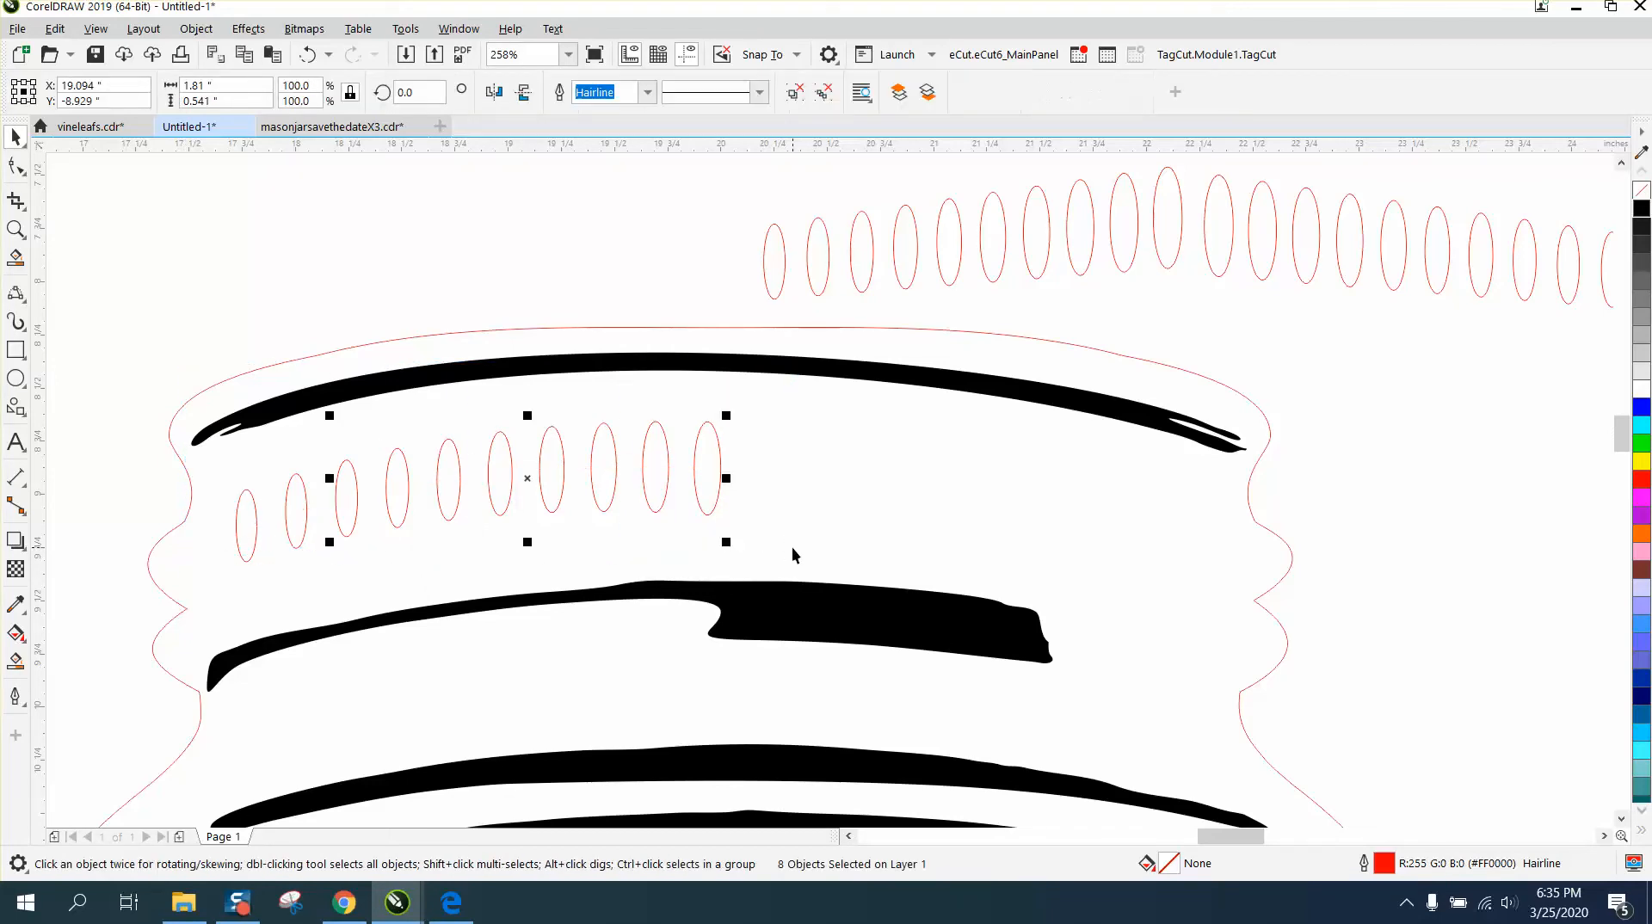
click(305, 54)
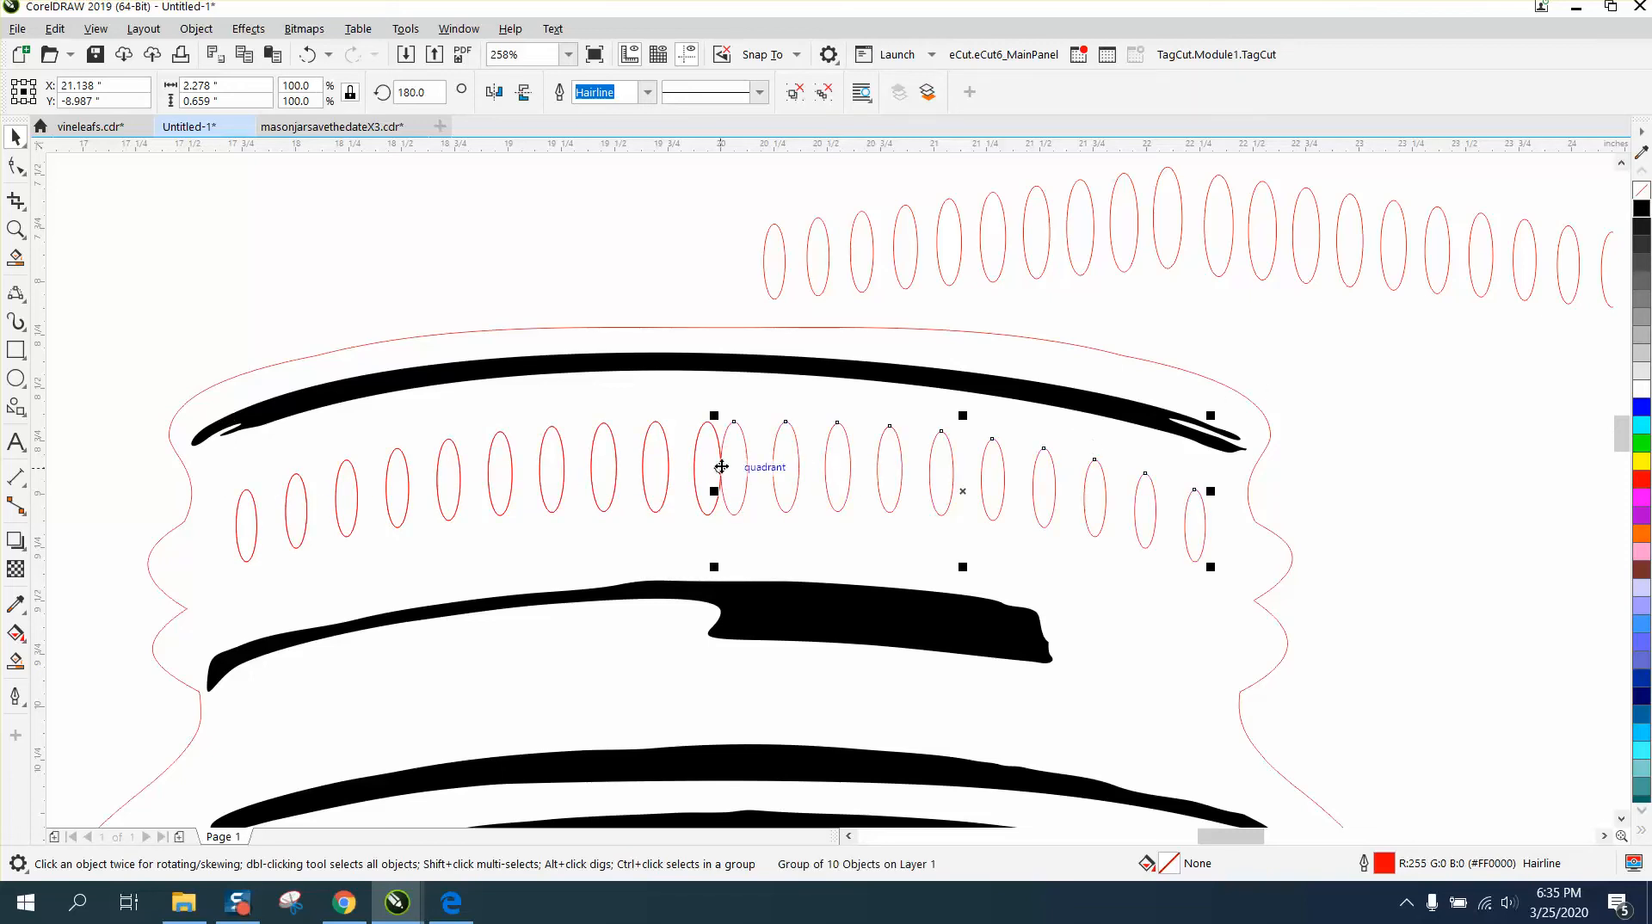
Zoom in on the overlapping middle ovals, ungroup the mirrored copy, and deselect
click(721, 467)
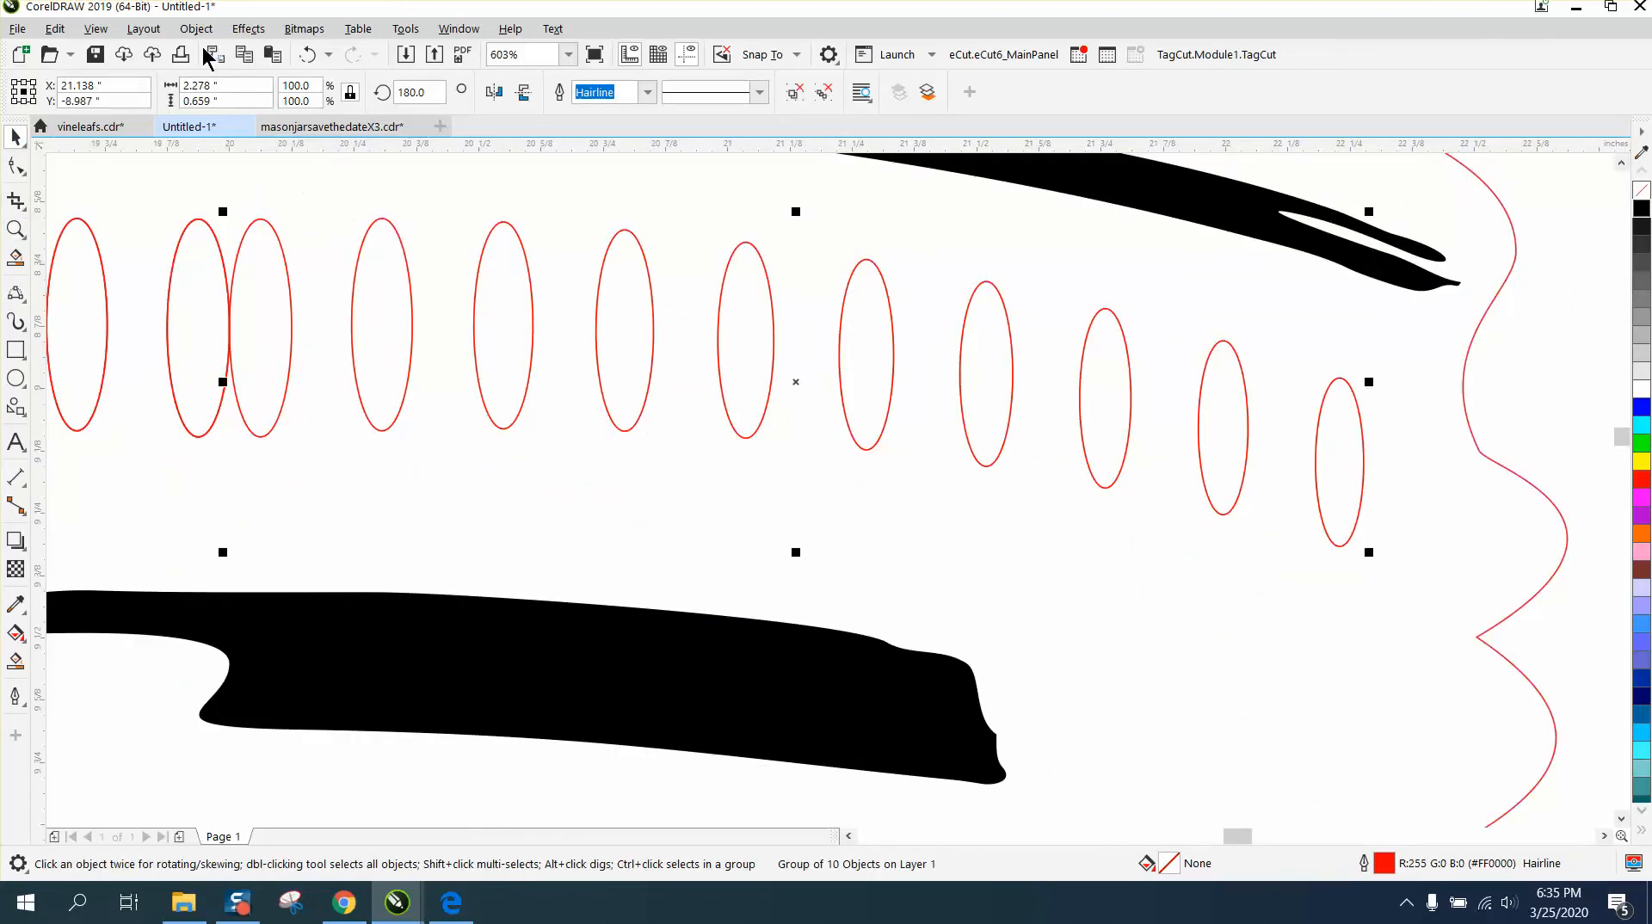
click(195, 28)
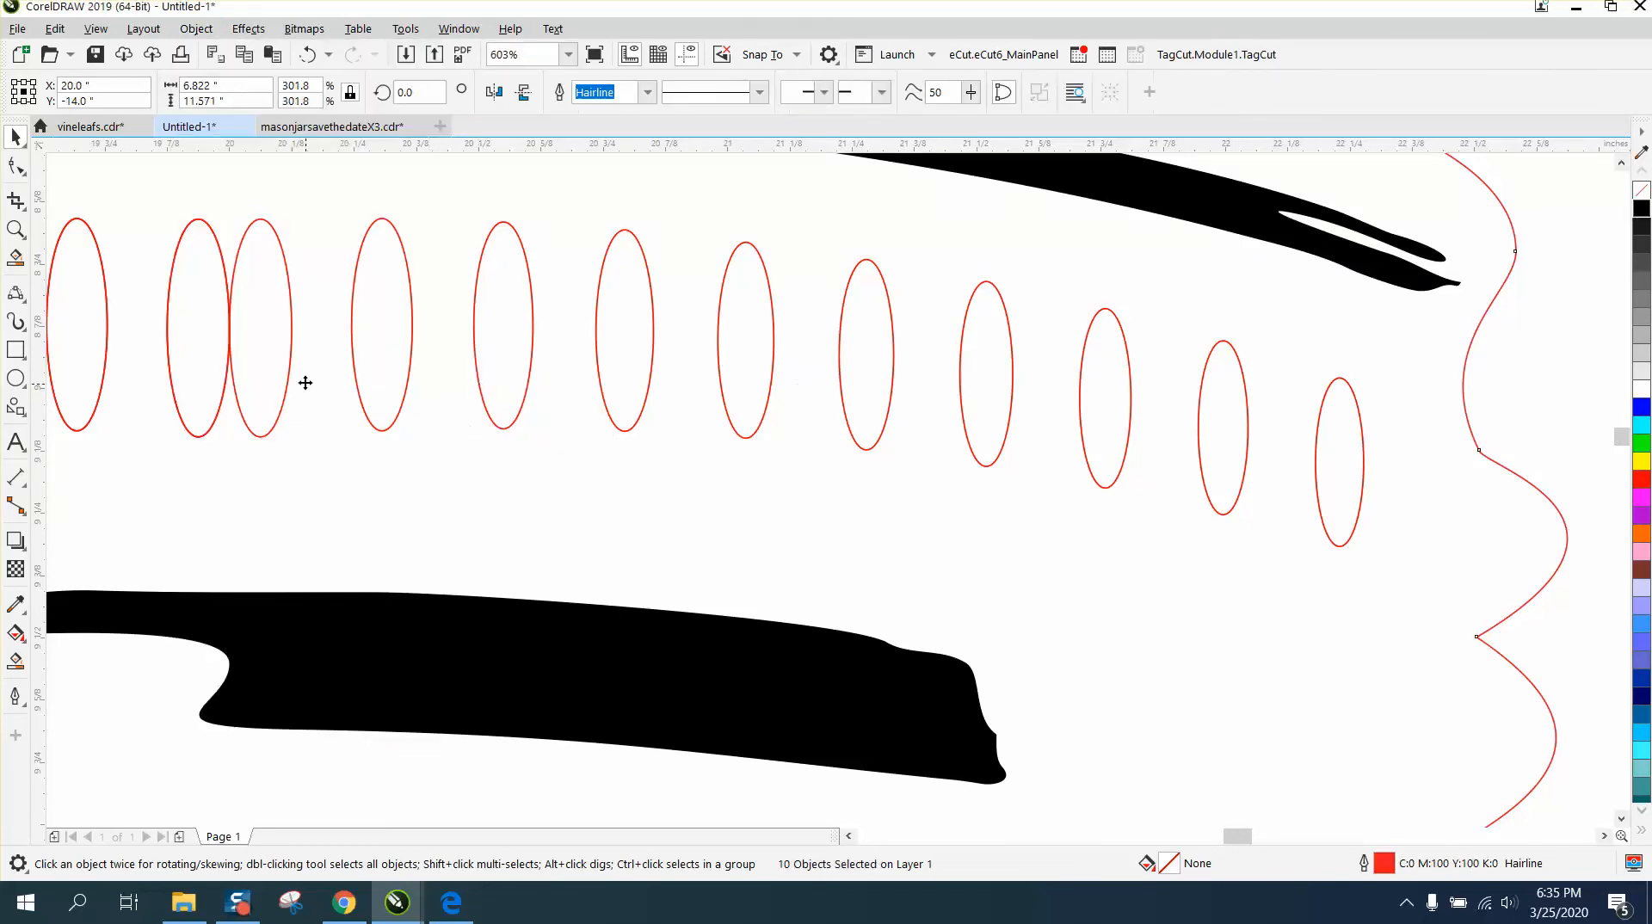
click(259, 327)
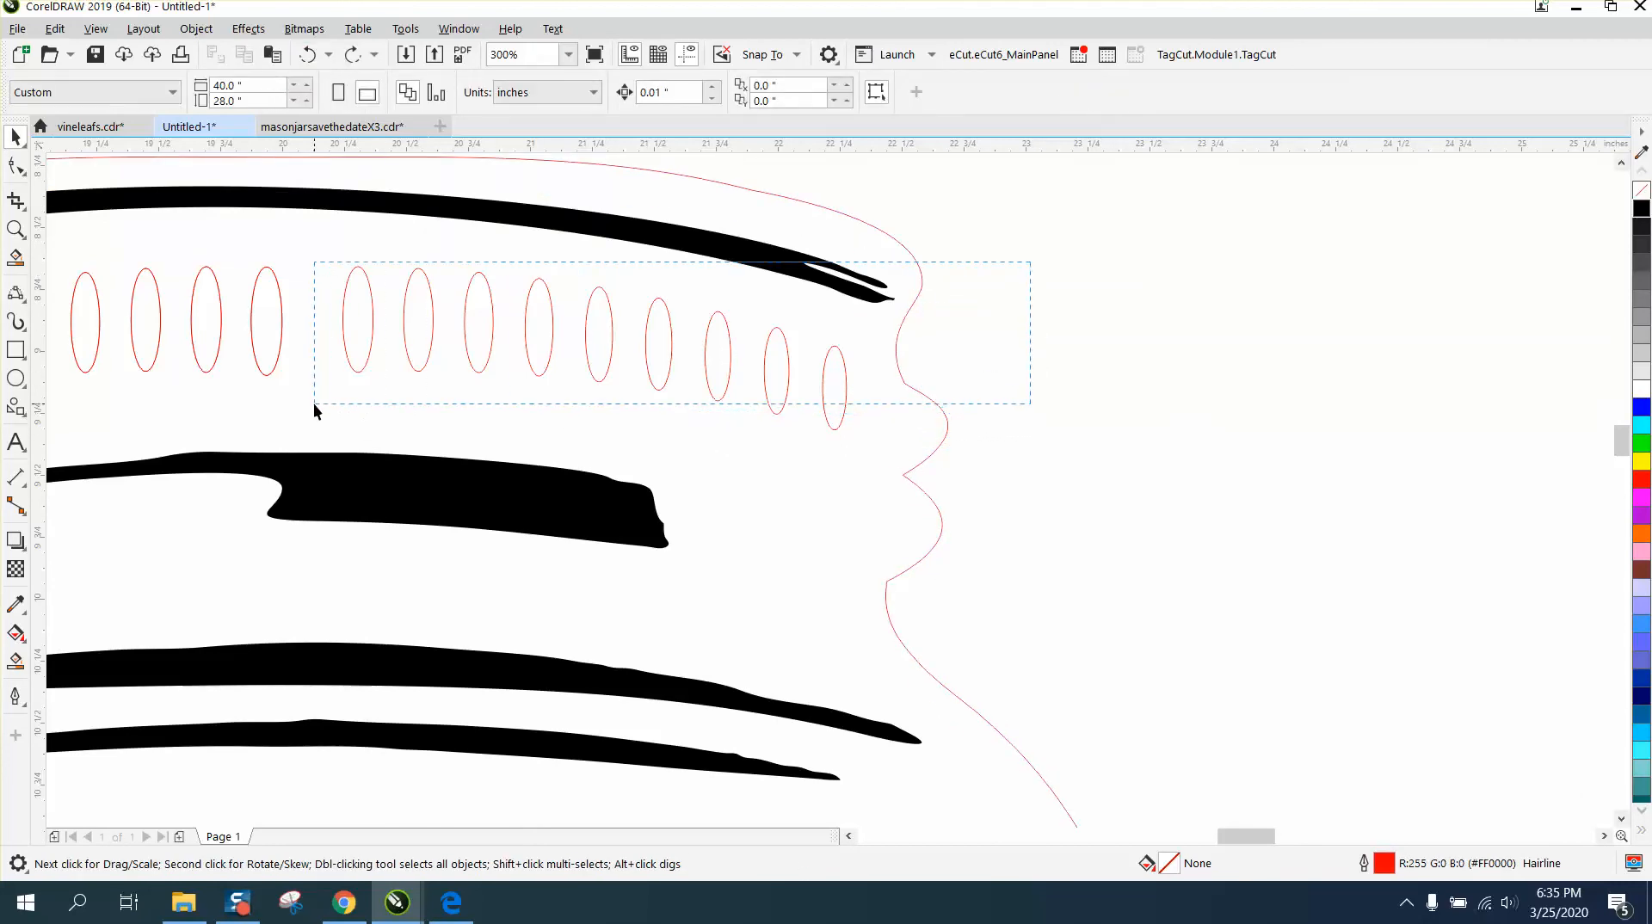
Select the right-hand ovals, then zoom in on the lid band with the Zoom tool
click(632, 454)
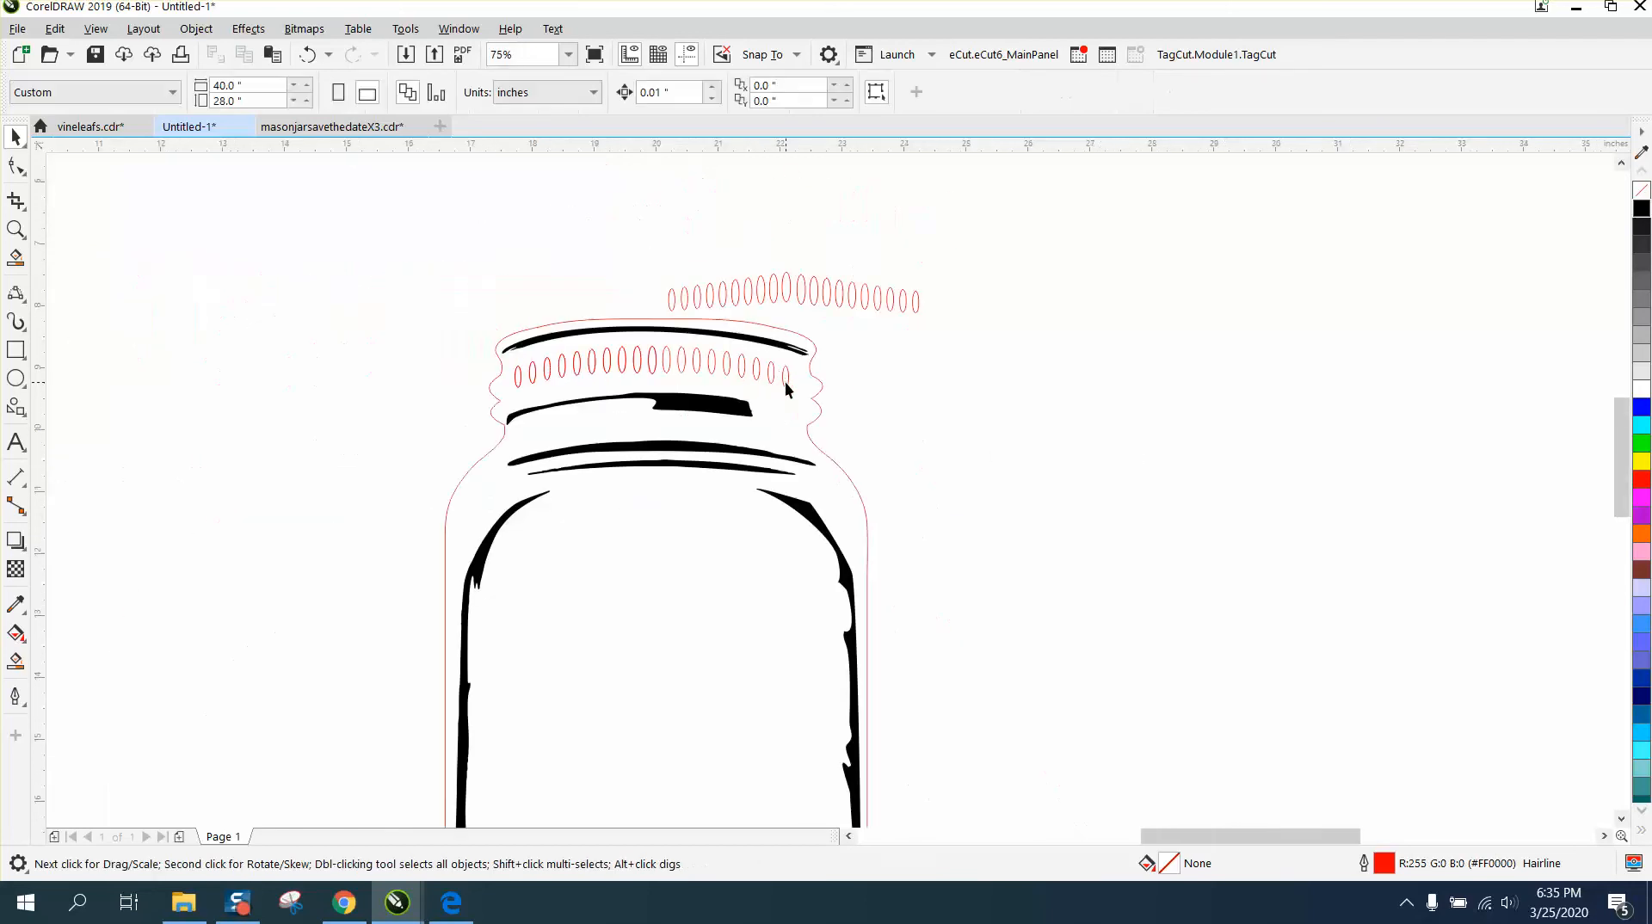
click(18, 230)
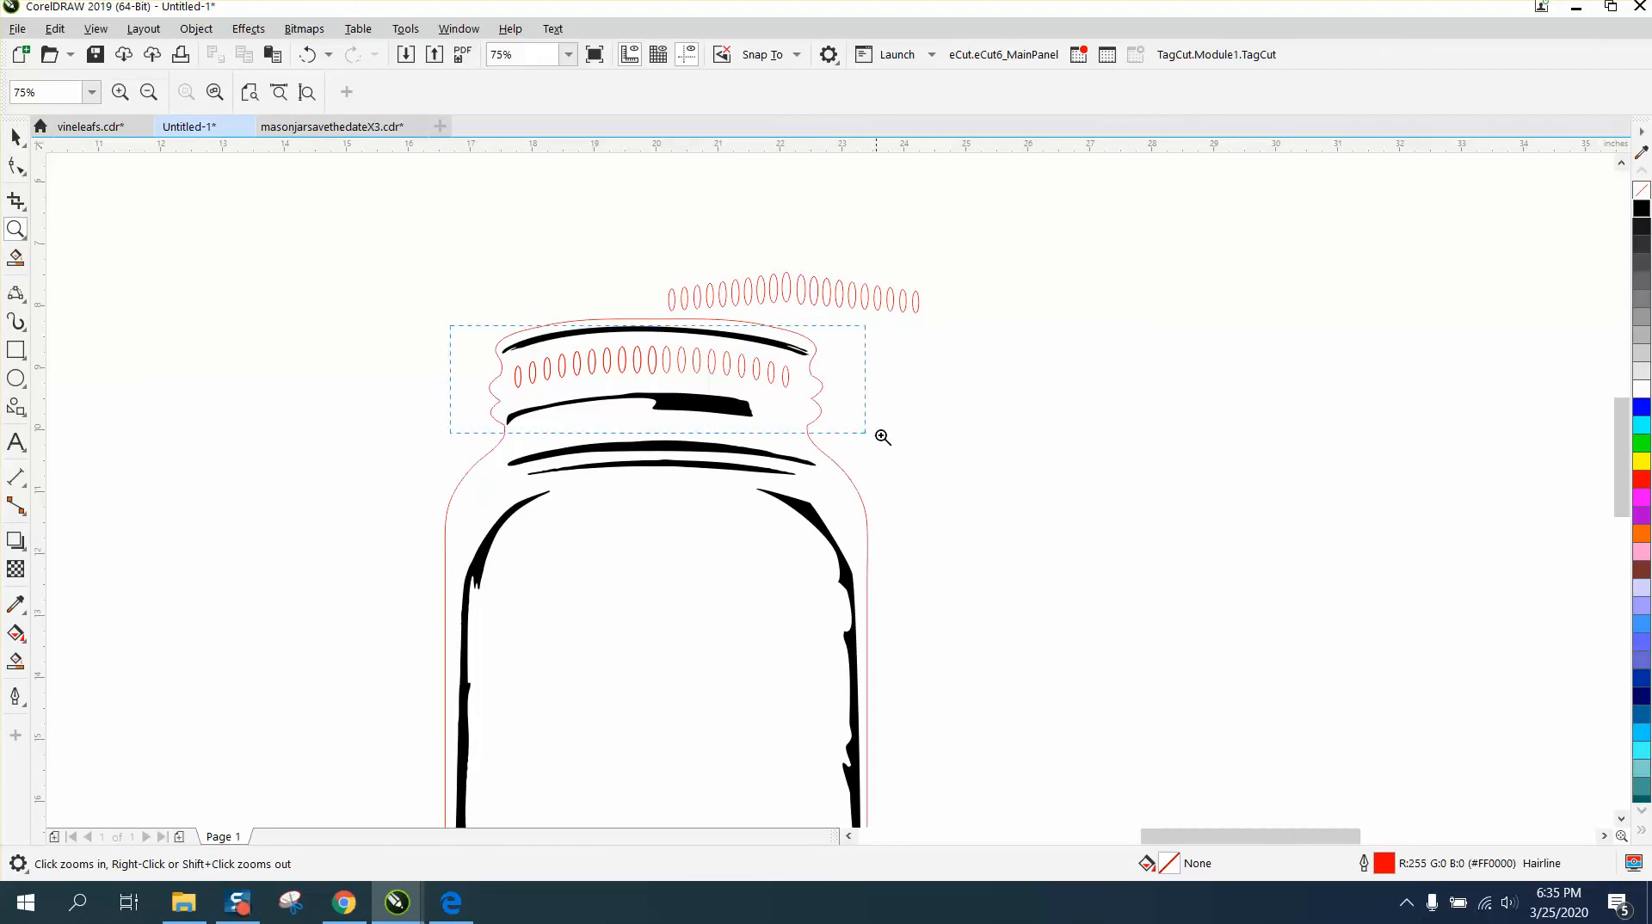
click(883, 437)
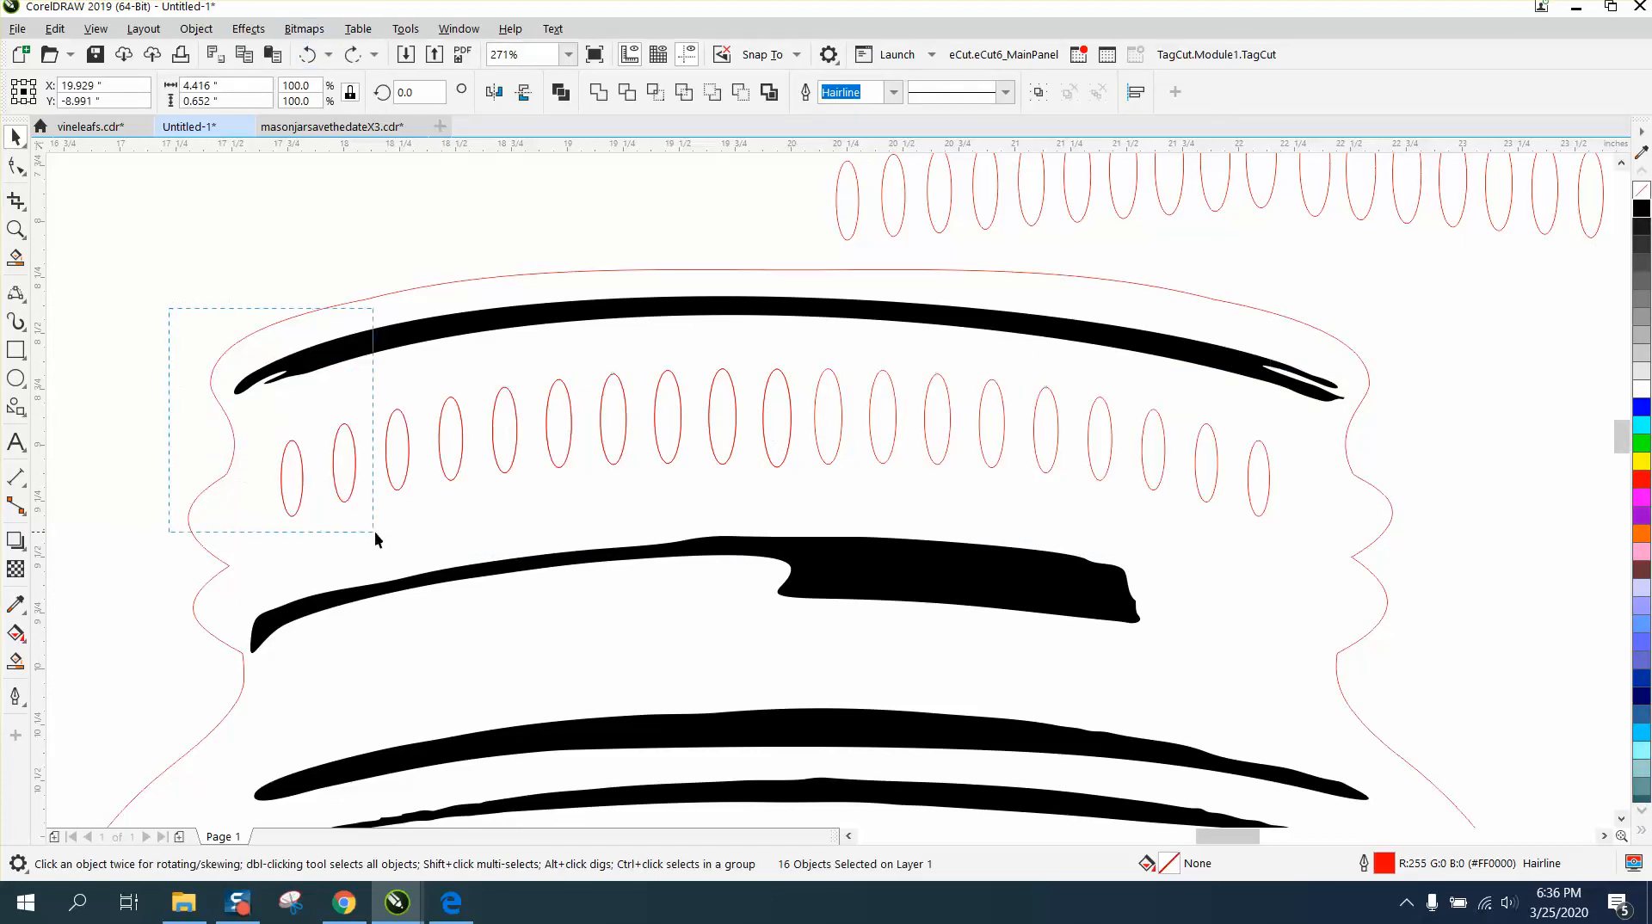
Marquee-select all ovals across the lid band and fill them solid black
drag(375, 537, 1359, 543)
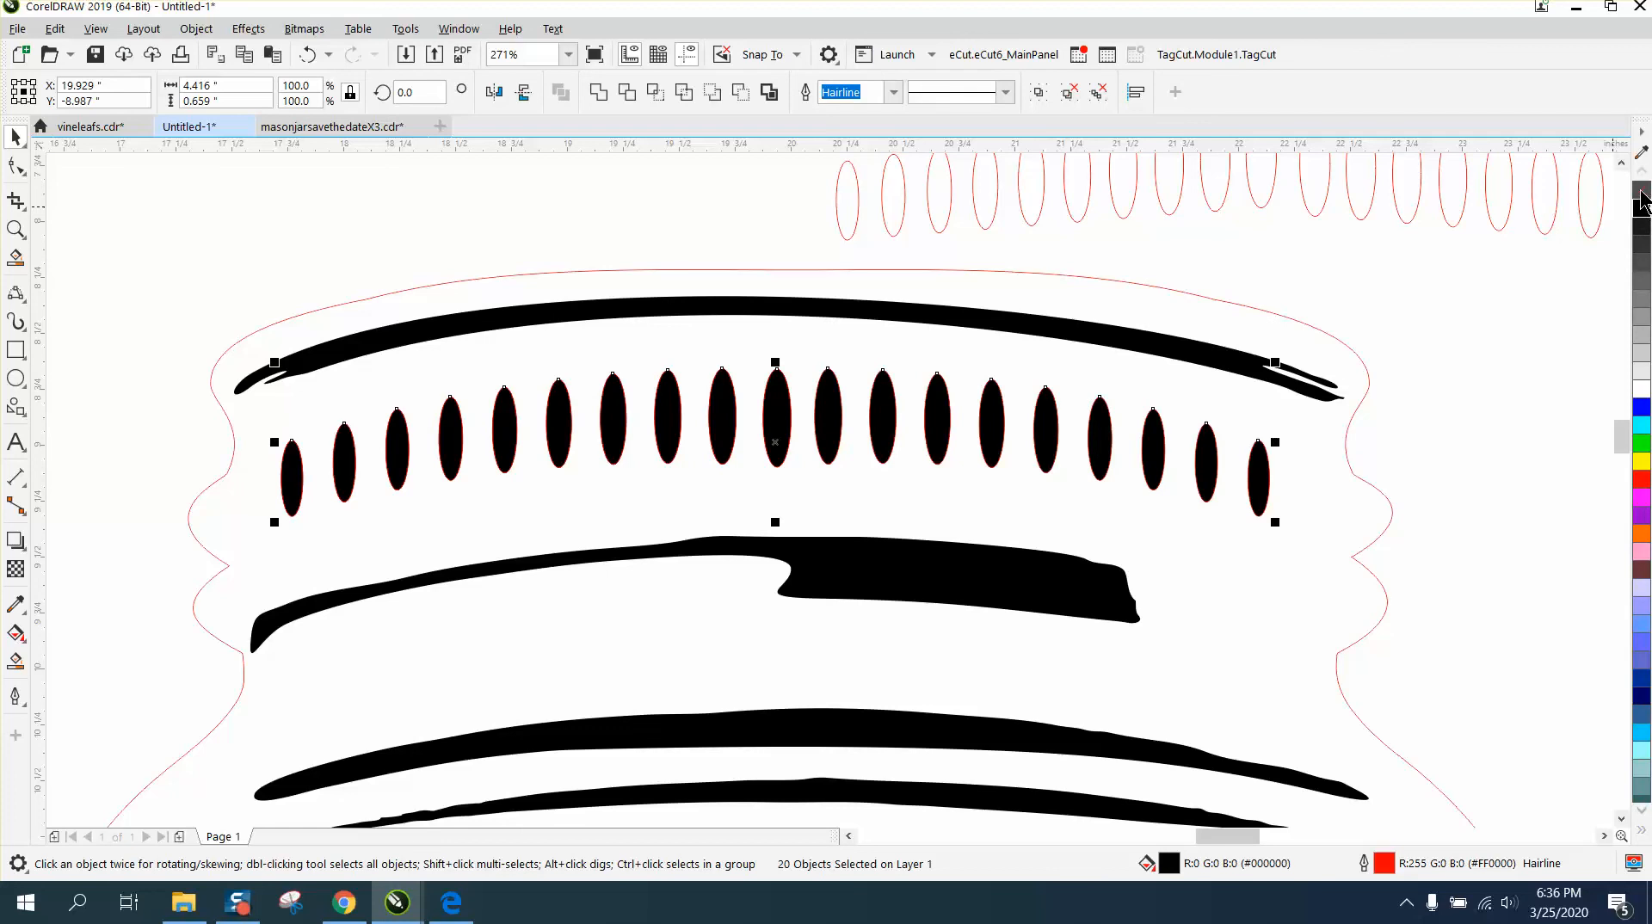
scroll(down, 3)
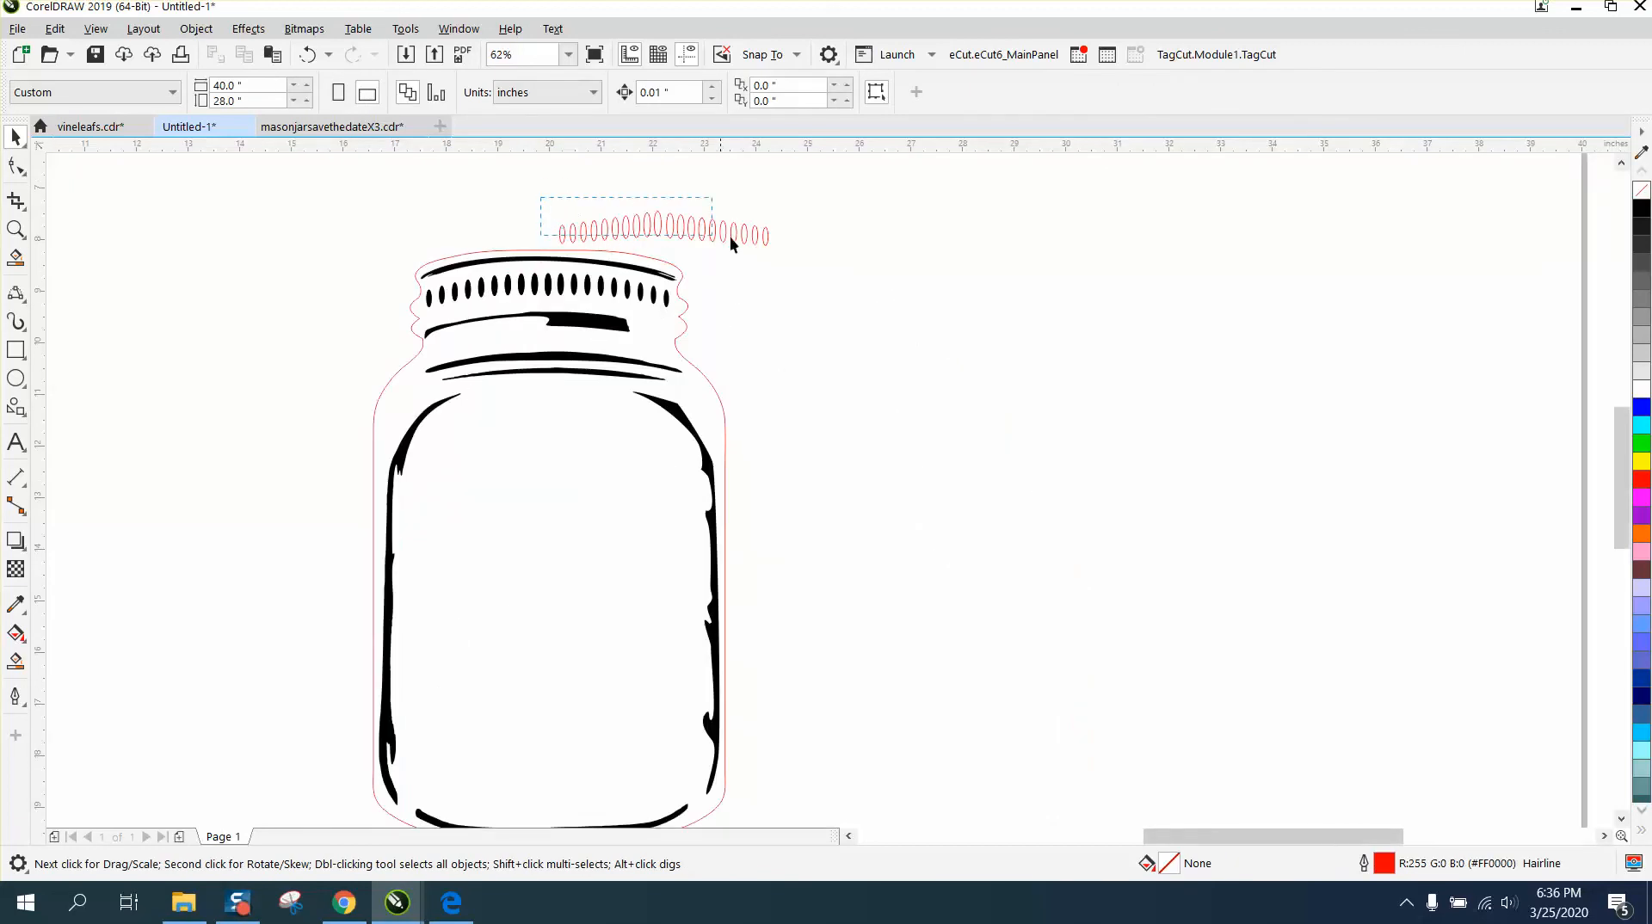
Select the leftover red oval row above the jar and delete it
click(674, 227)
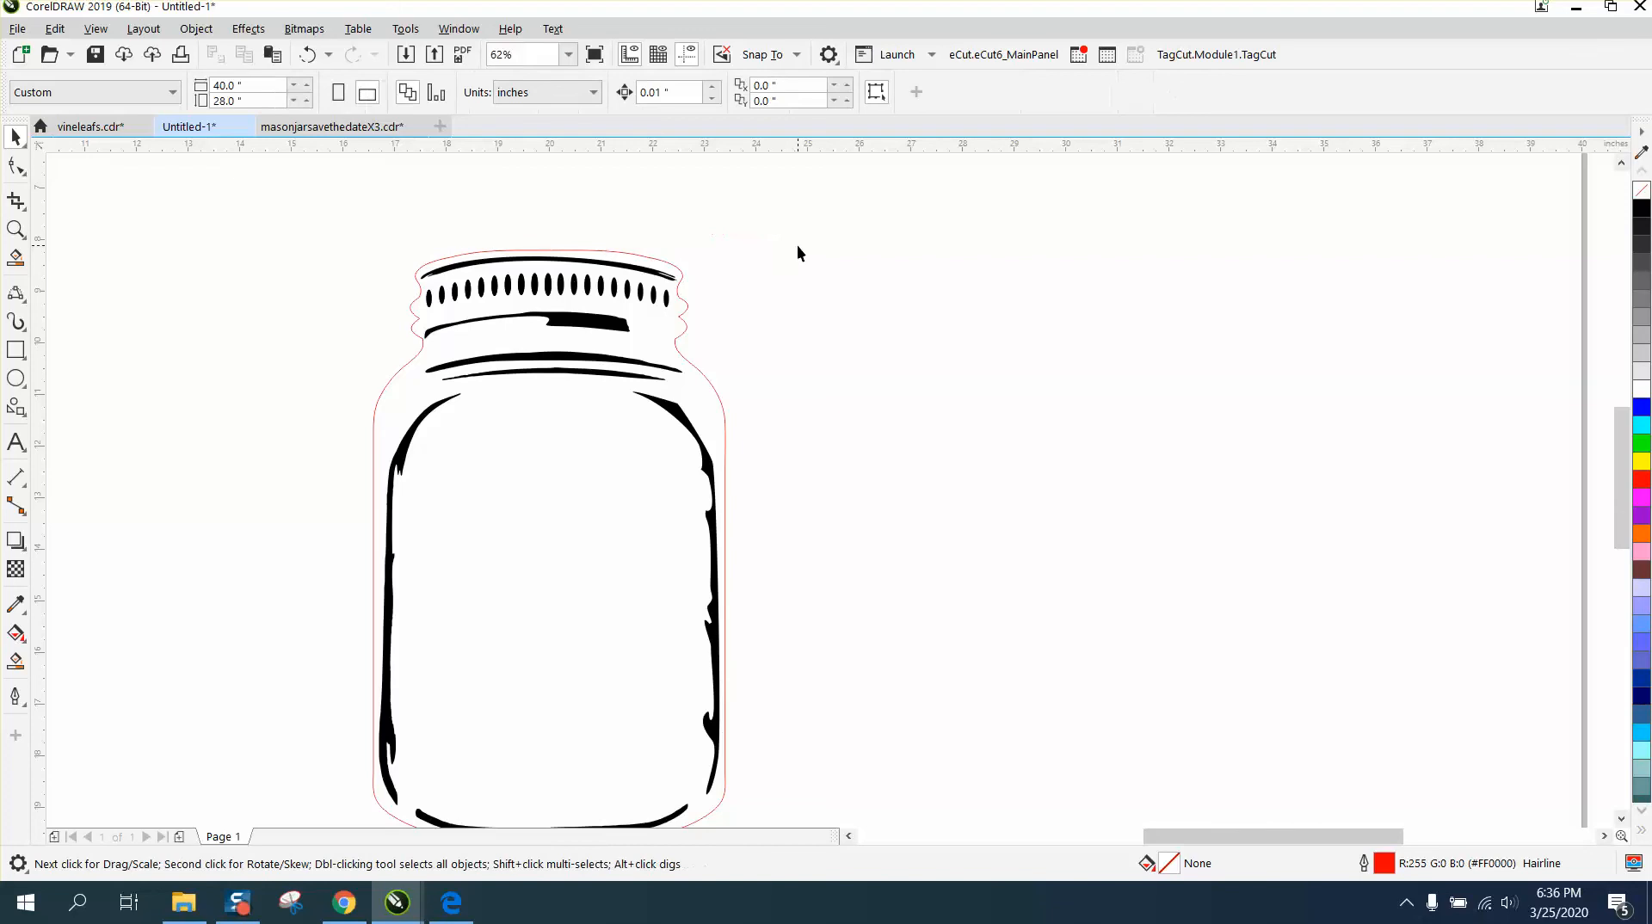
mouse_move(669, 477)
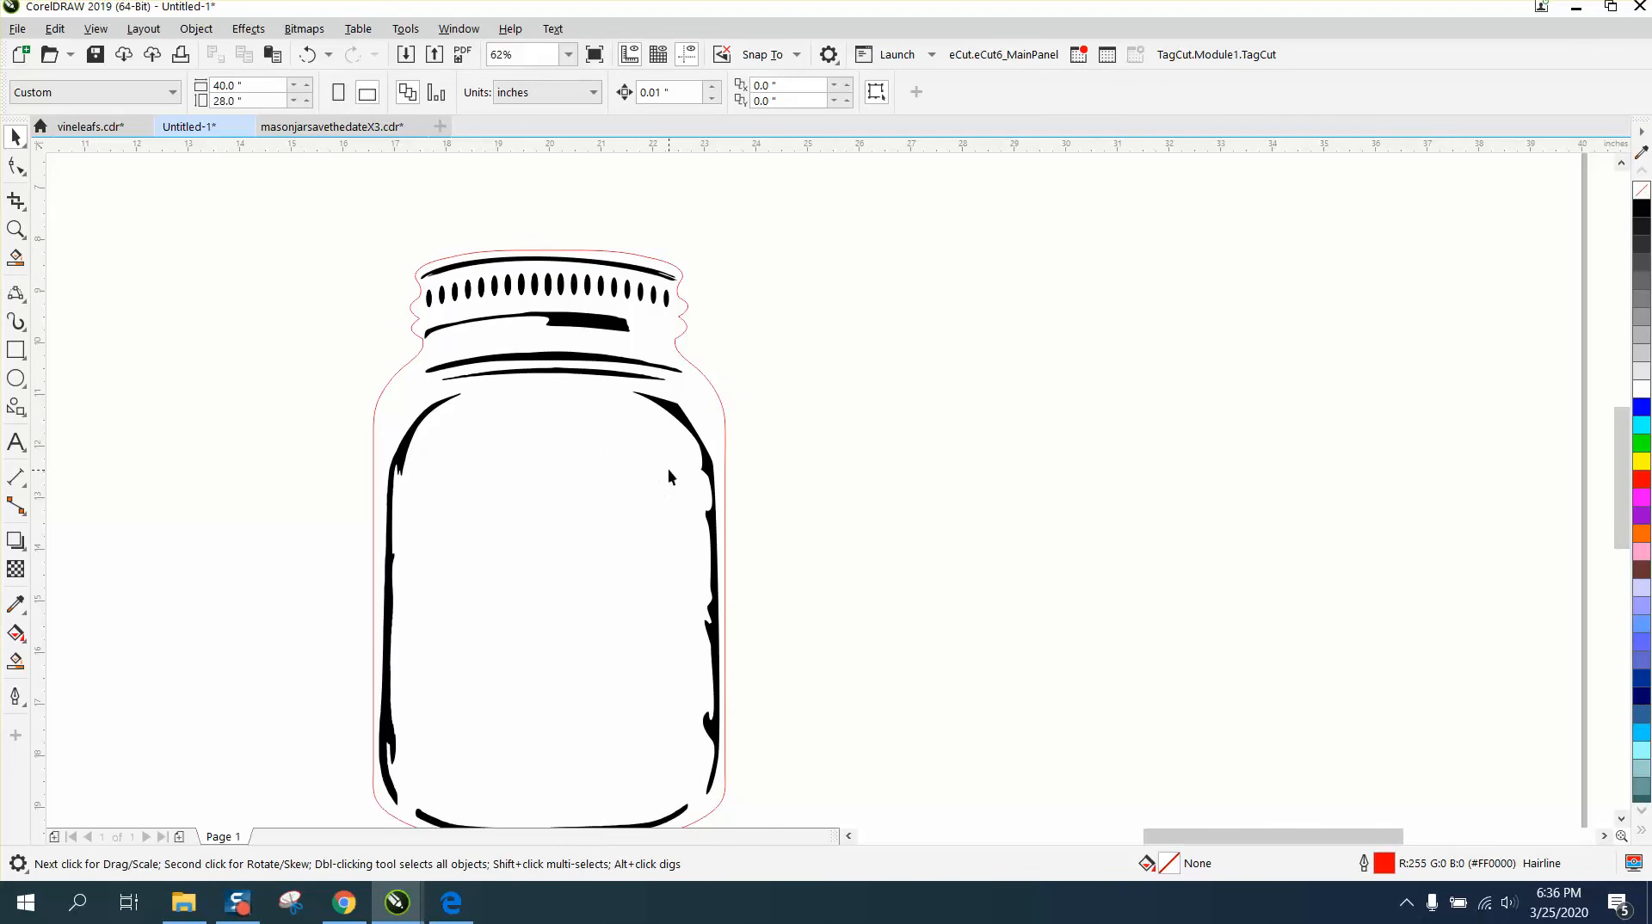
mouse_move(514, 314)
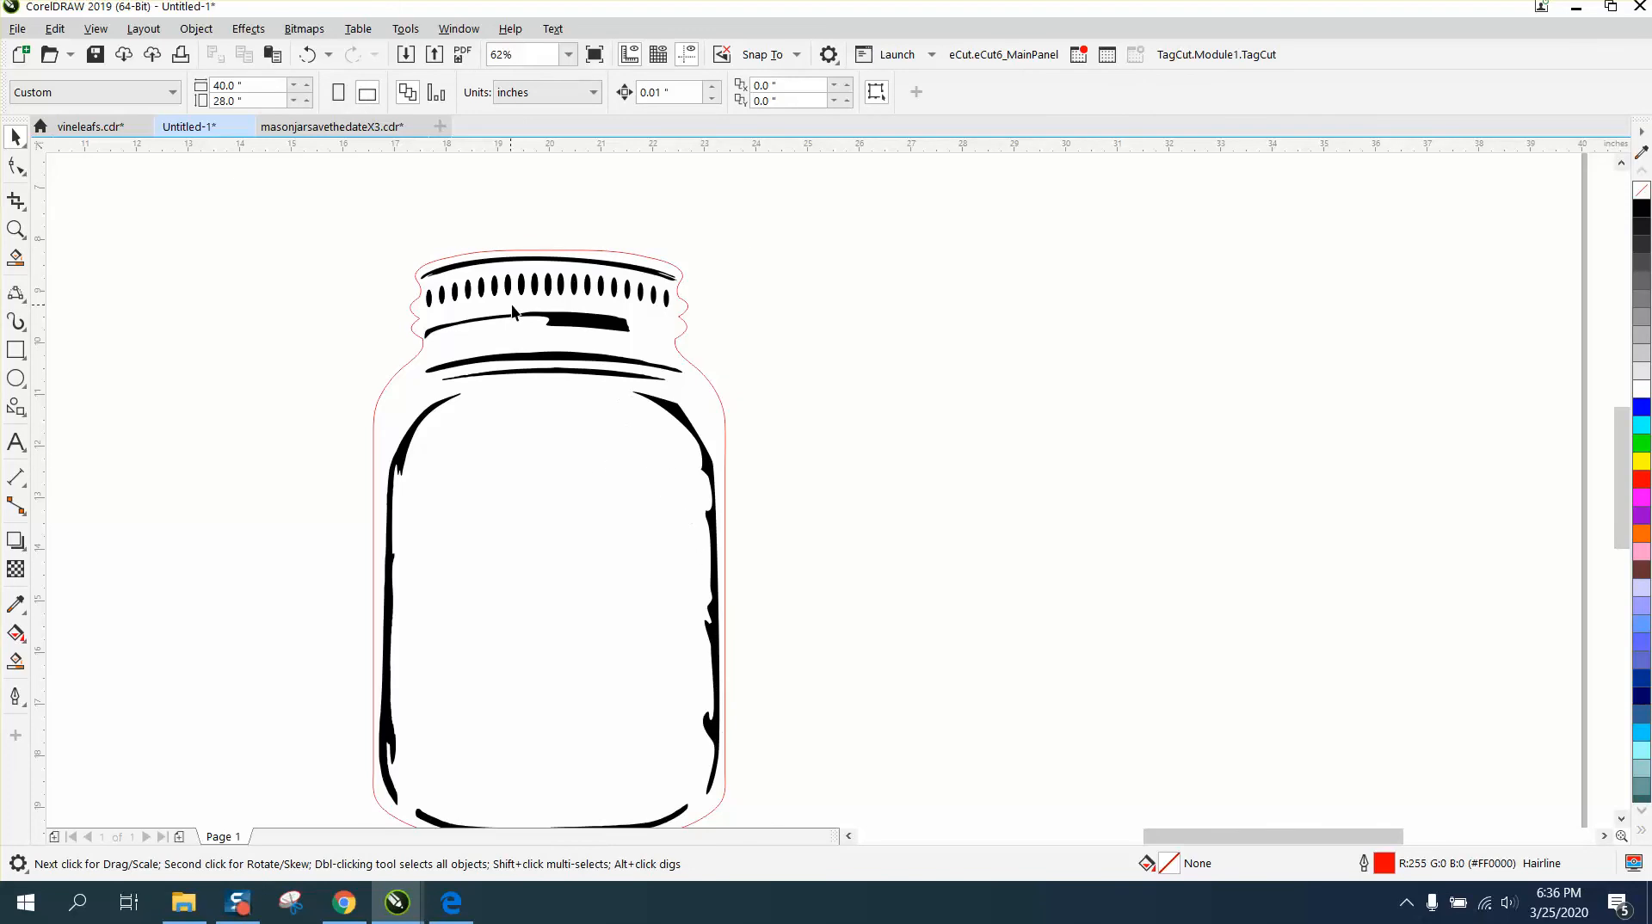